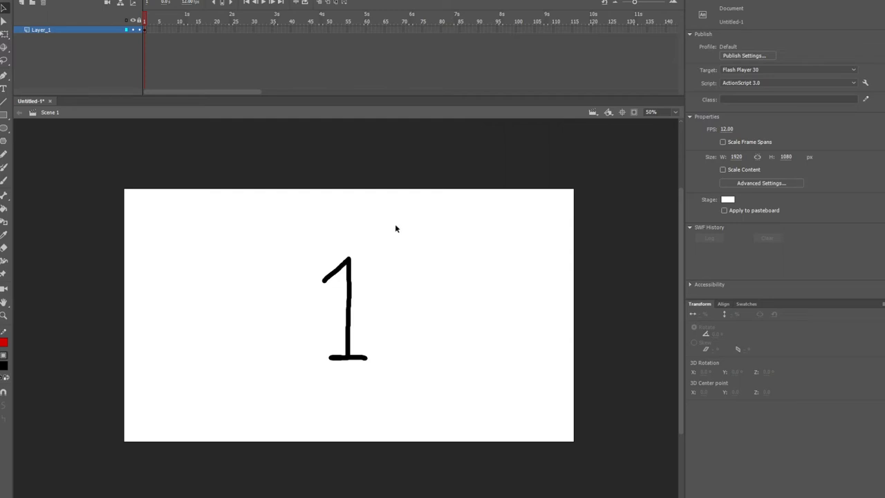
mouse_move(401, 229)
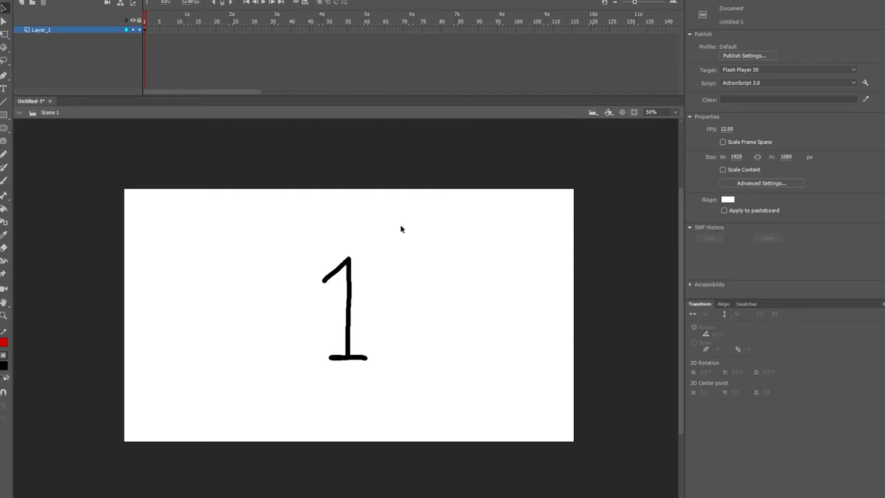
mouse_move(378, 208)
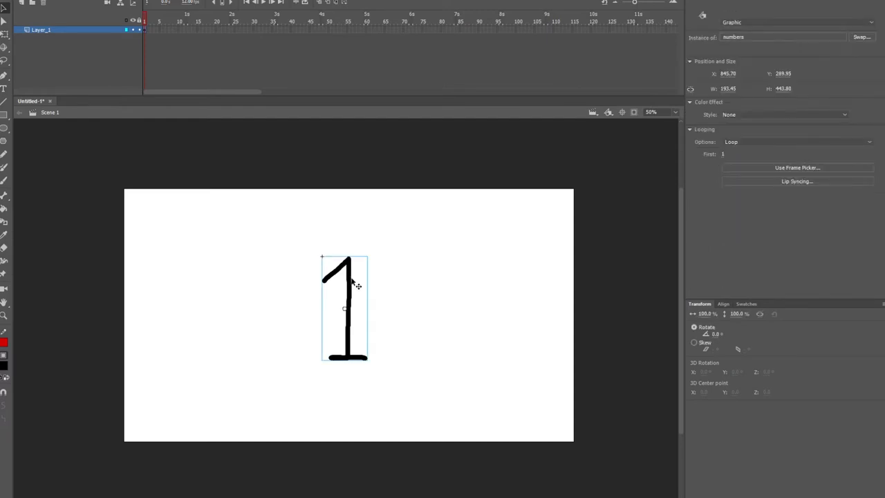
mouse_move(355, 285)
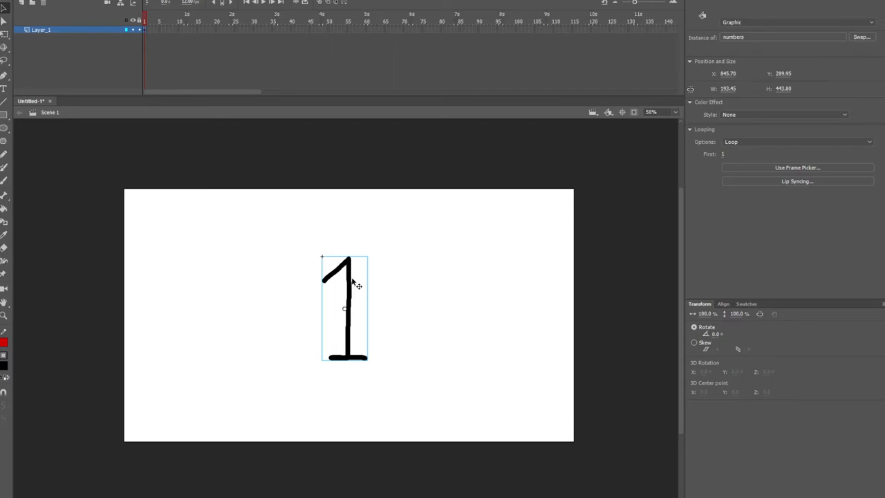
mouse_move(353, 269)
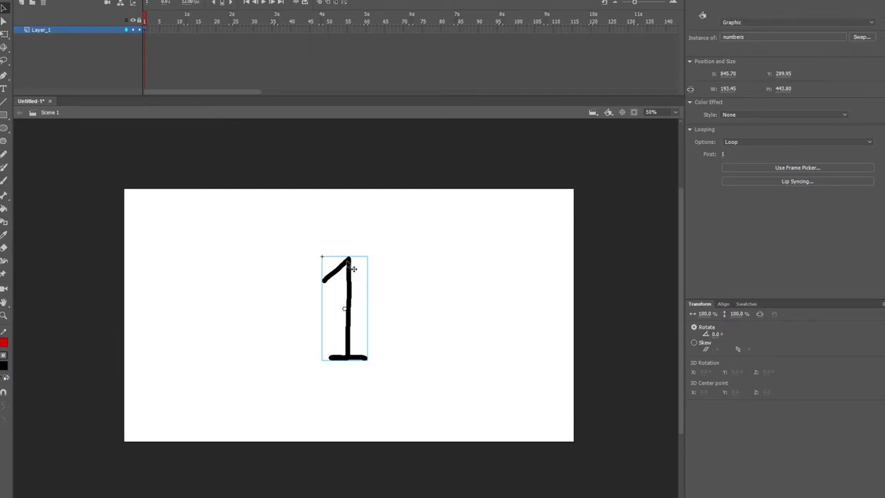
mouse_move(356, 281)
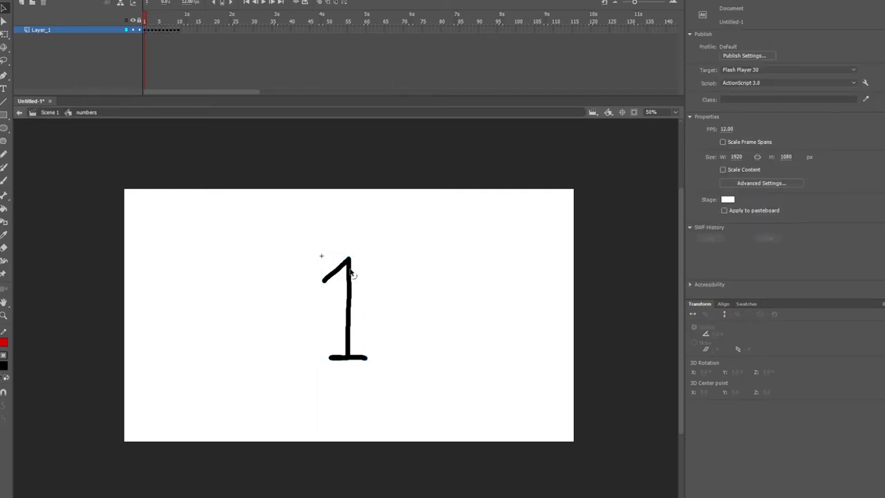
Step: Preview a later digit inside the numbers symbol, then return to the Scene 1 main timeline
left_click(171, 17)
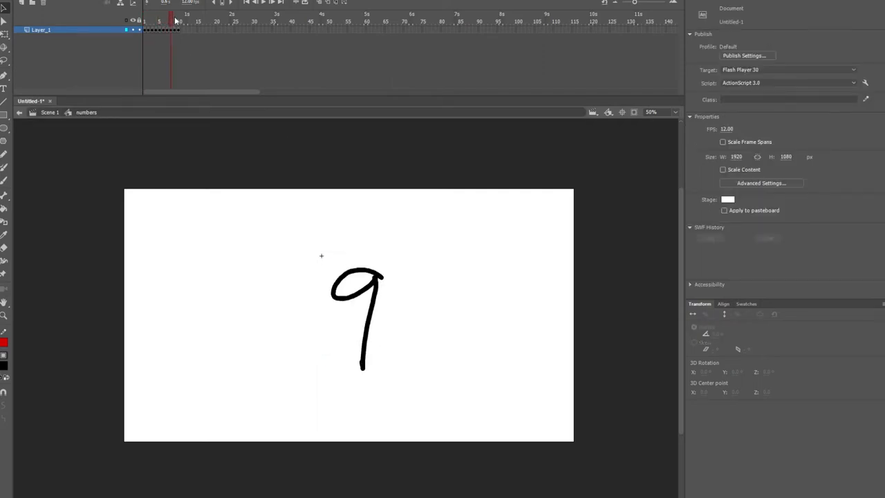
left_click(144, 17)
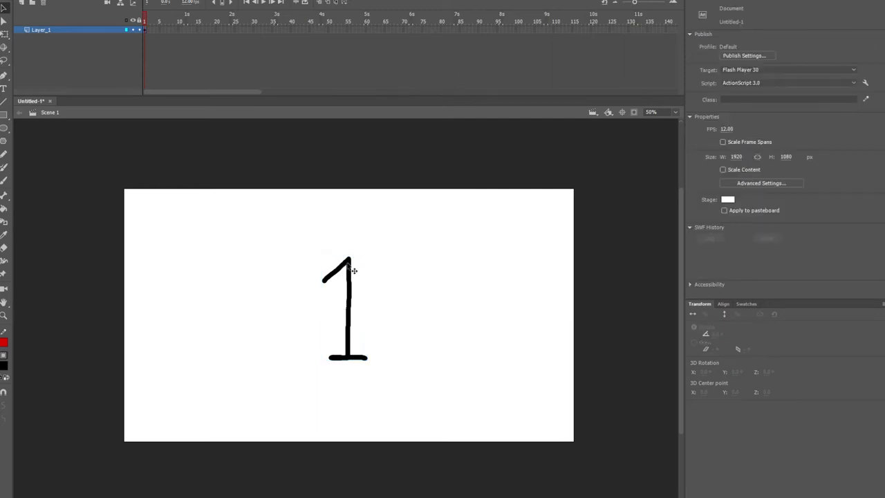
Step: Select the numbers instance showing 1 on the stage
left_click(345, 308)
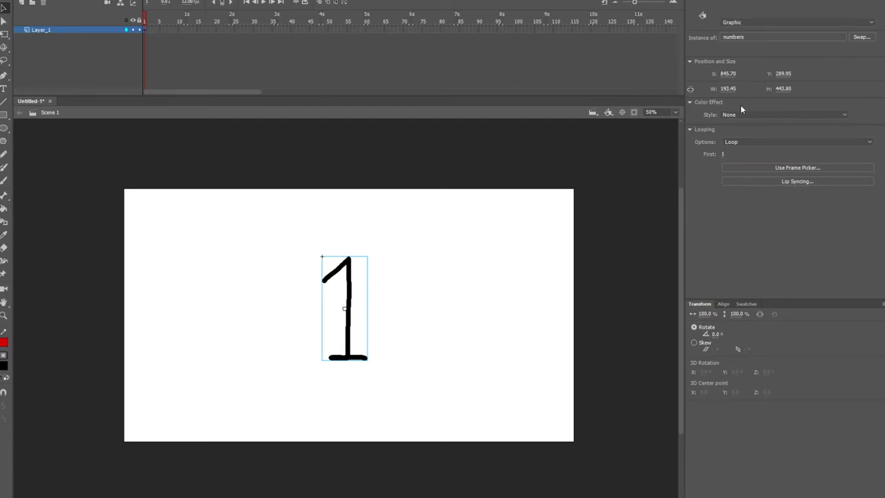
mouse_move(734, 153)
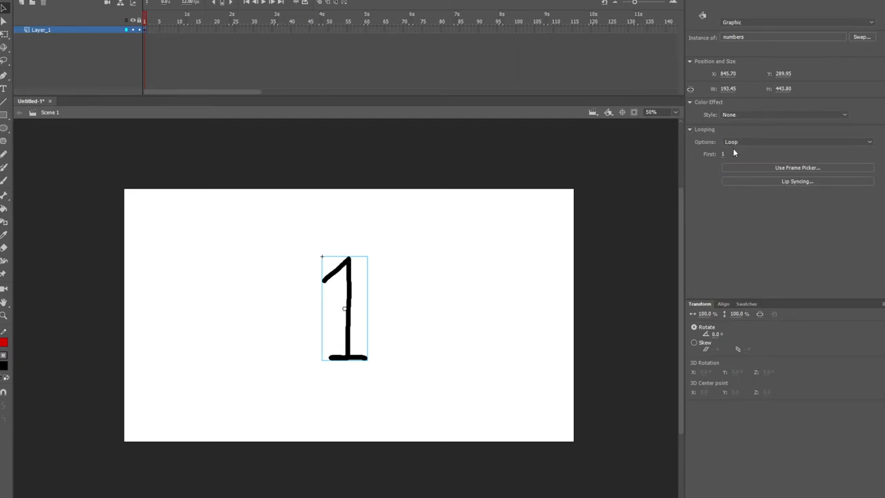
mouse_move(715, 154)
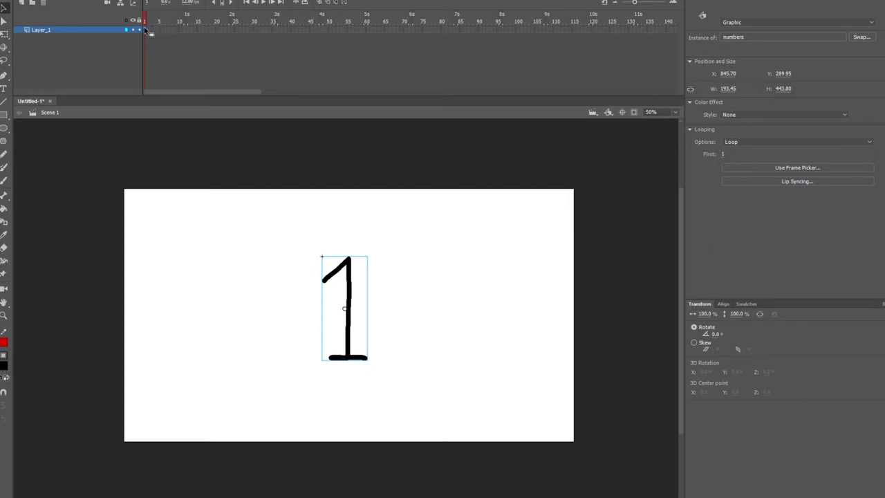
mouse_move(217, 32)
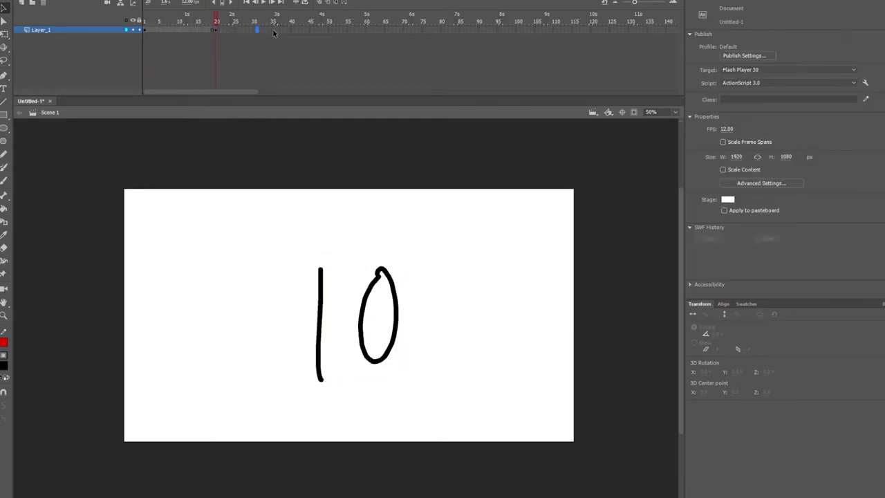
Step: Visit the keyframes near frames 85, 41, 83, 64 and 35, selecting the 5 and 4 instances
left_click(309, 17)
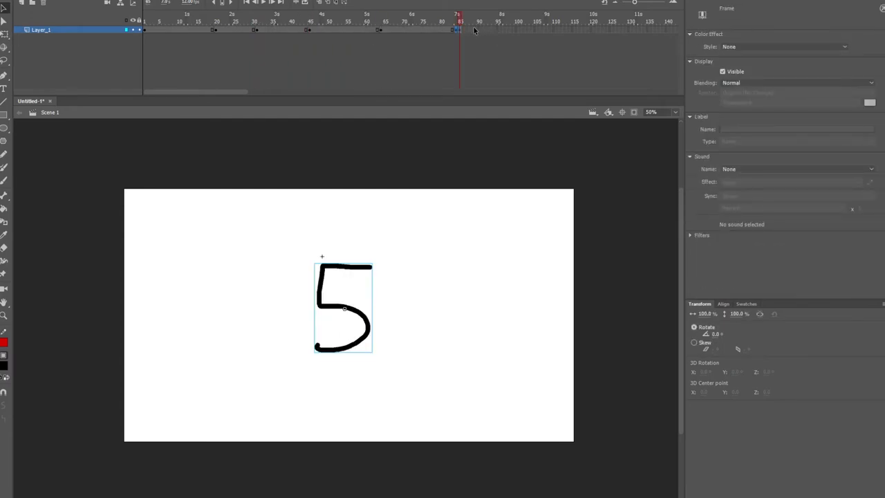
left_click(518, 14)
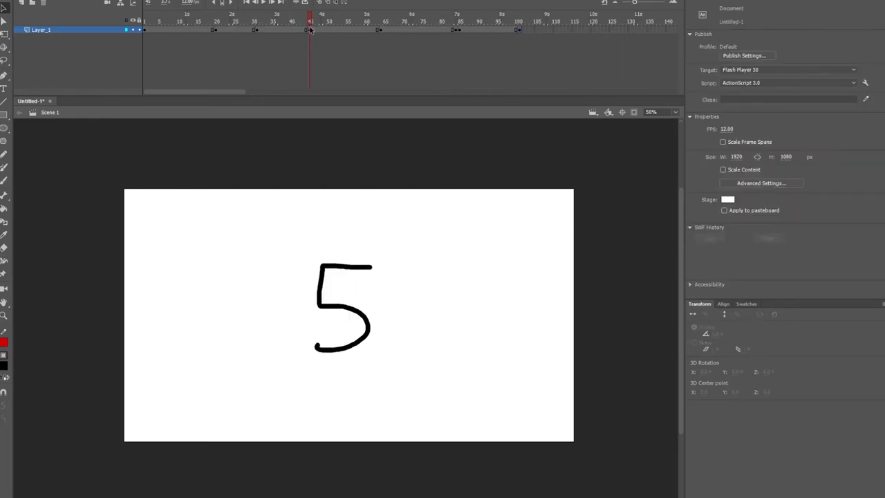
mouse_move(351, 275)
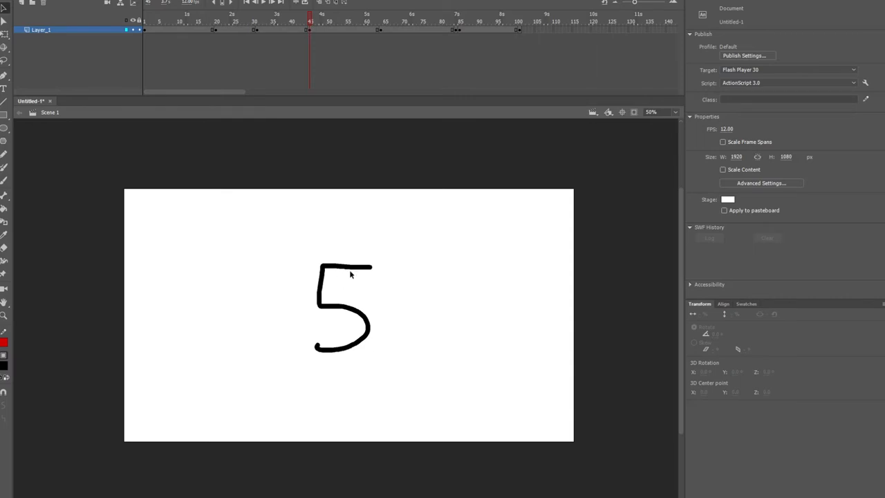
left_click(344, 308)
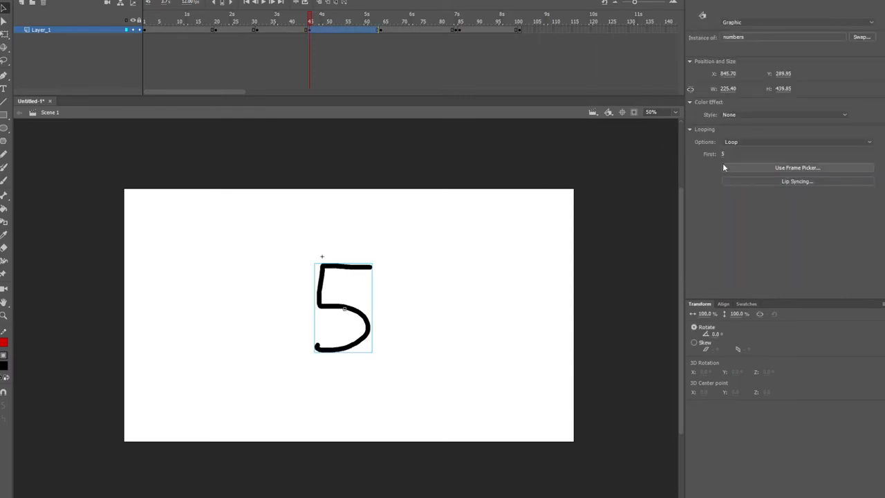
mouse_move(453, 20)
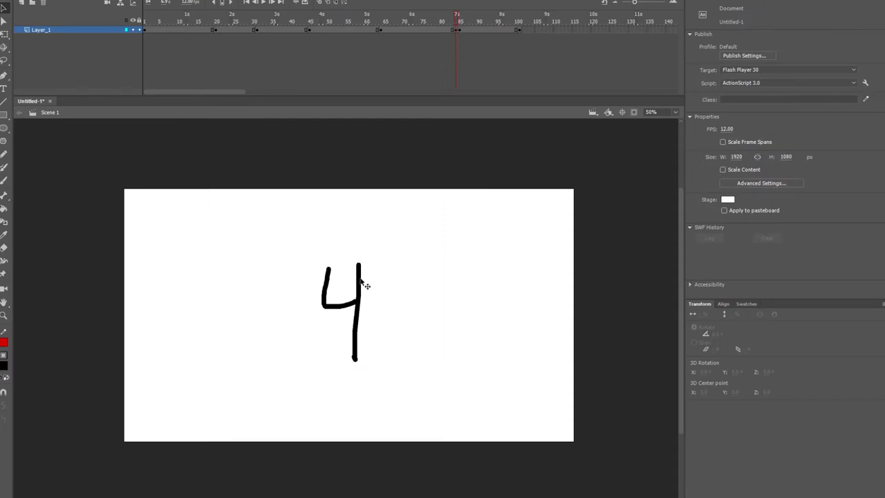
left_click(344, 309)
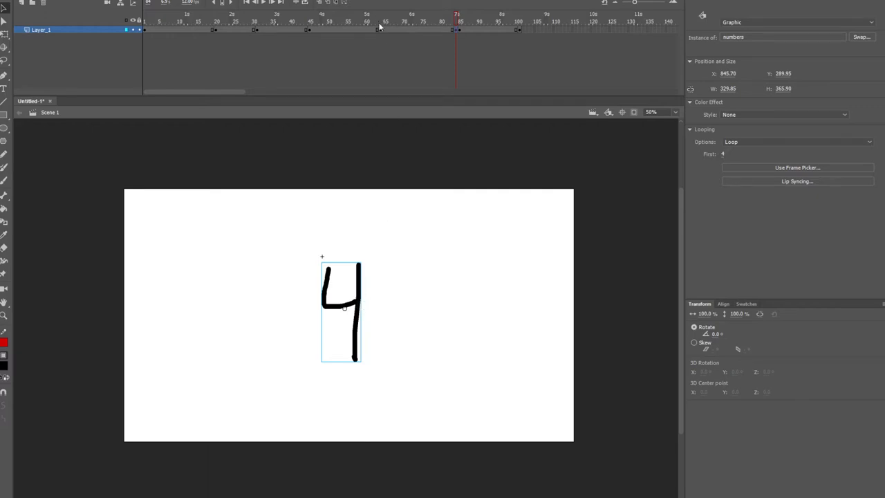
left_click(380, 22)
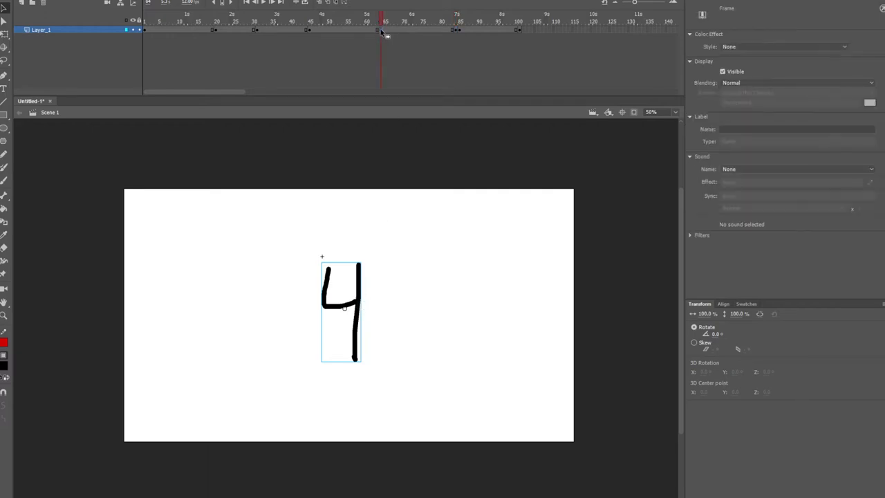
left_click(256, 22)
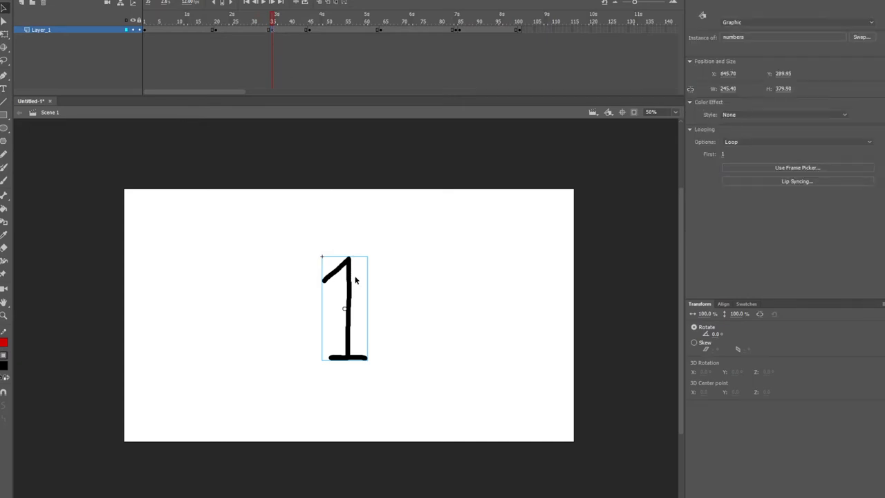
Step: Set the numbers instance at the keyframe near frame 35 to First frame 5
left_click(261, 20)
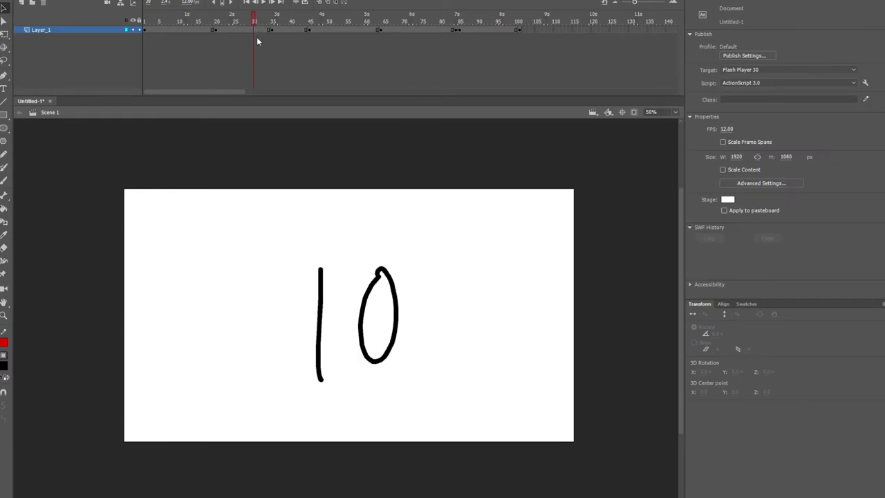
left_click(264, 21)
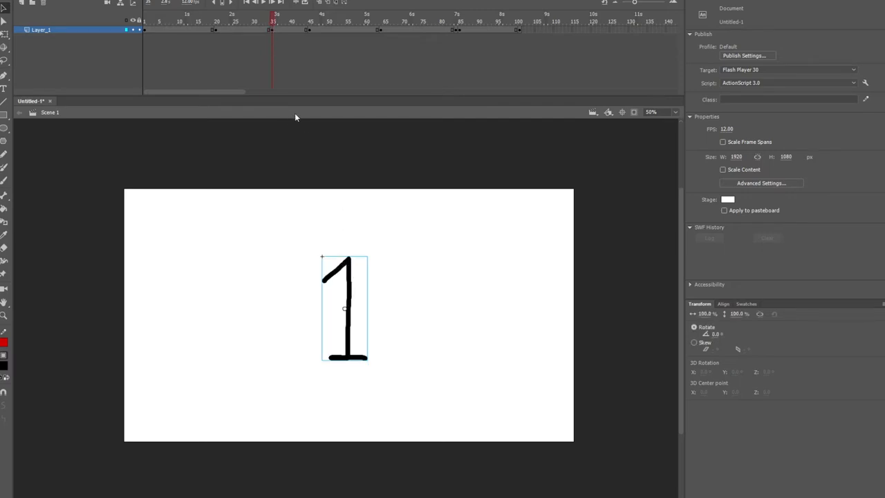
left_click(344, 307)
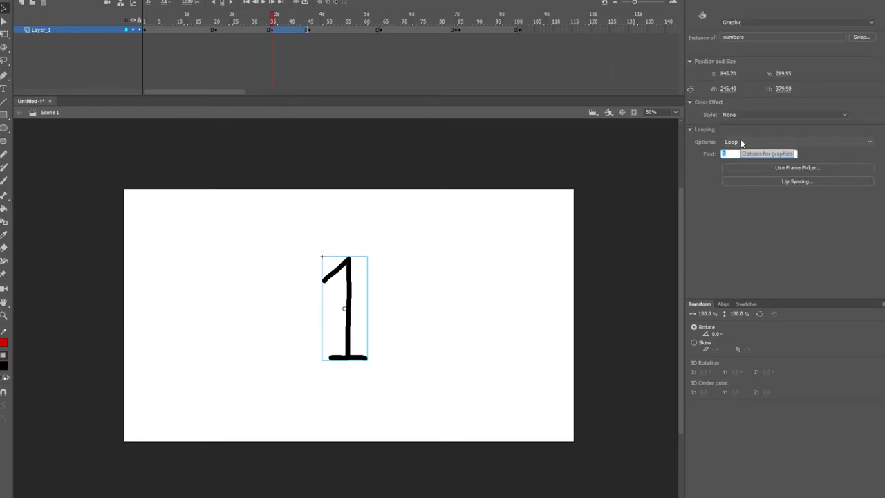
type("5")
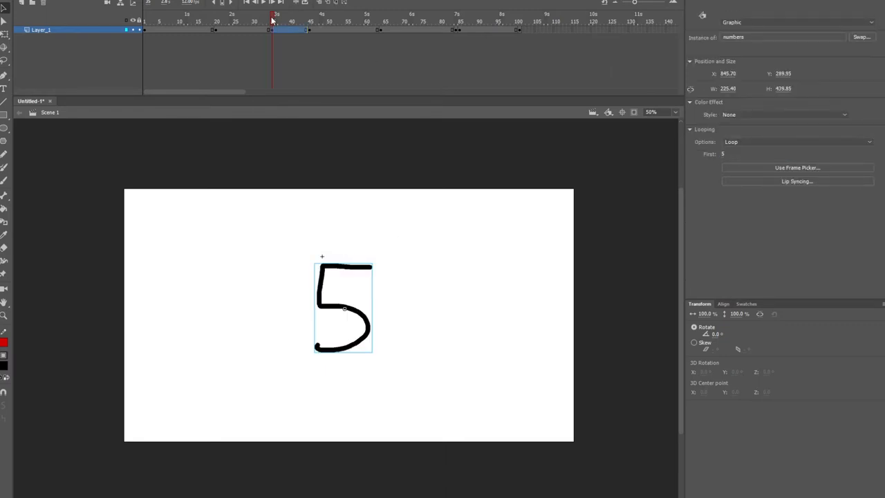
left_click(264, 19)
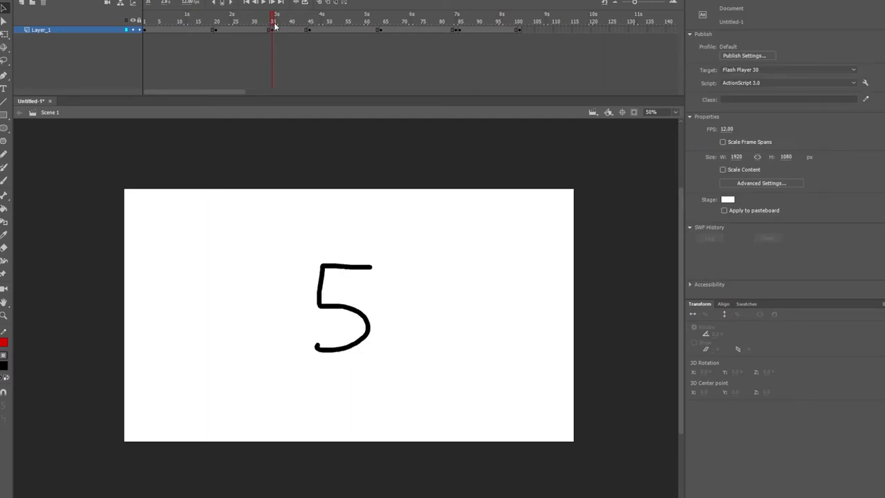
Step: Select the 3 instance at frame 64, then select the frames around frame 53
left_click(305, 22)
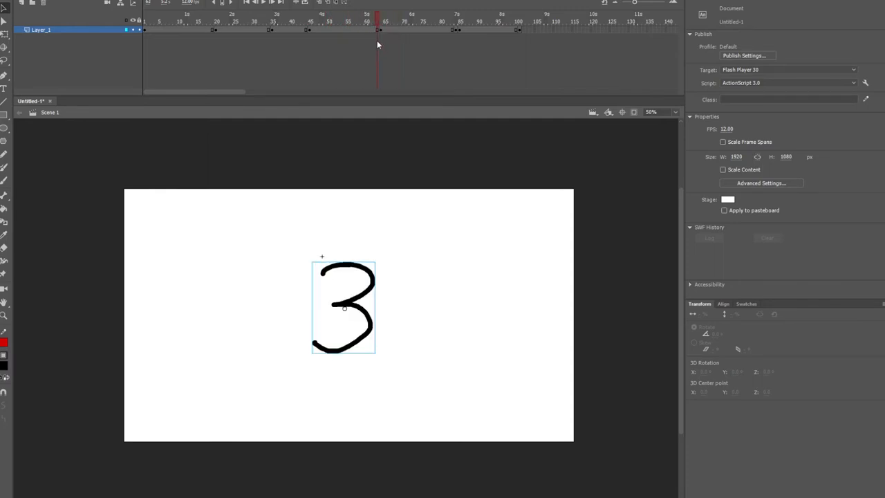
left_click(504, 15)
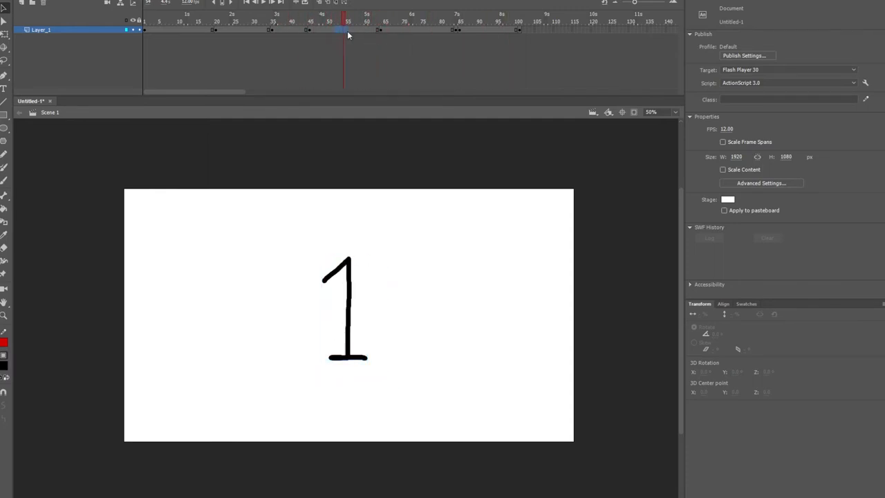
Step: Remove the selected frames around frame 53, check the 3 instance near frame 93, and return to frame 30
right_click(349, 30)
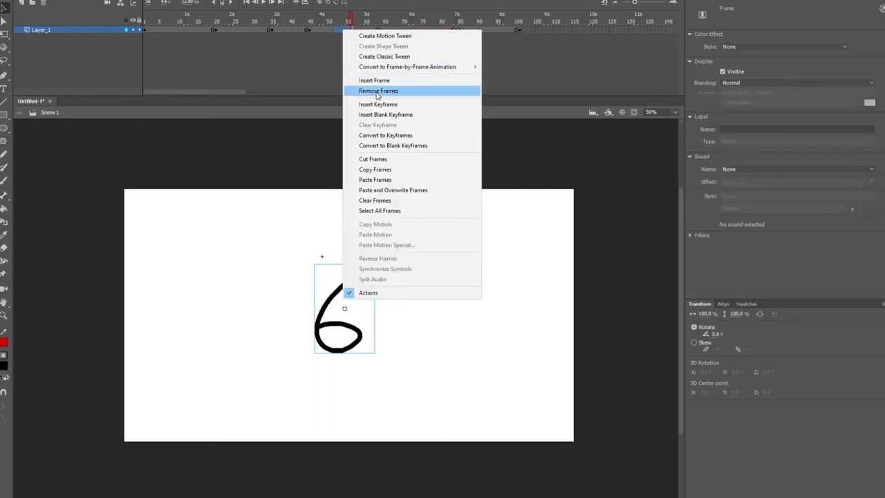
left_click(378, 90)
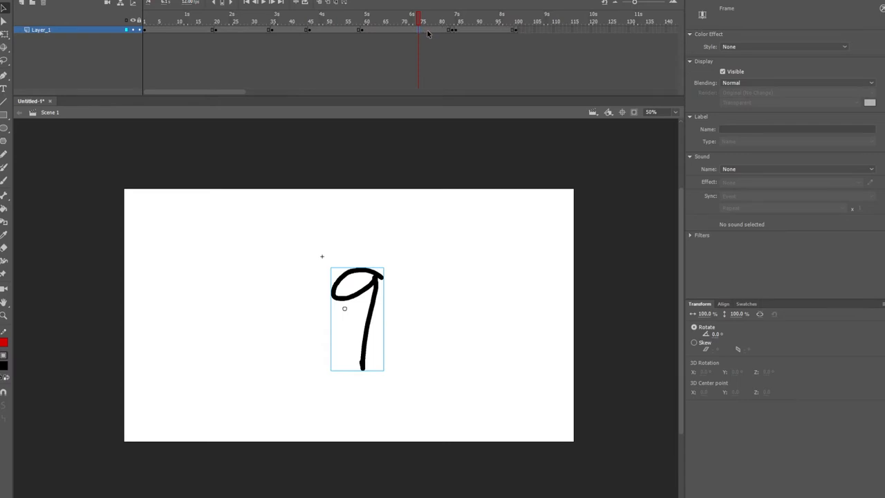
left_click(497, 32)
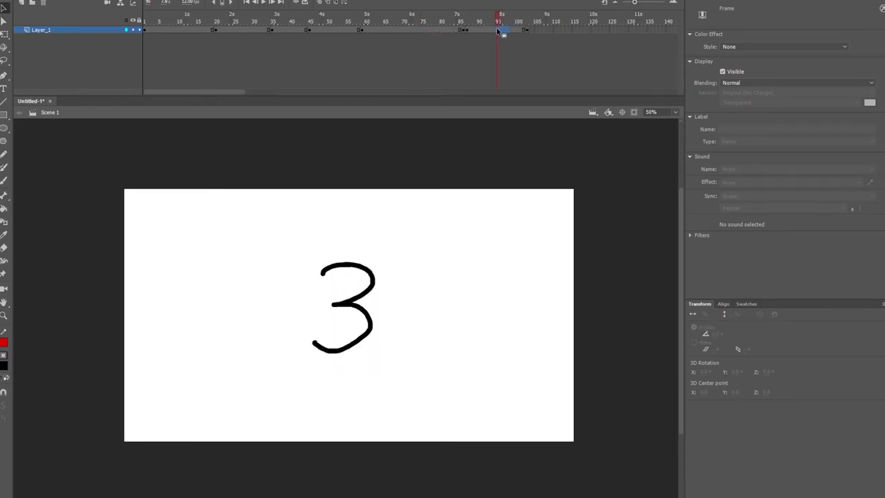
left_click(344, 308)
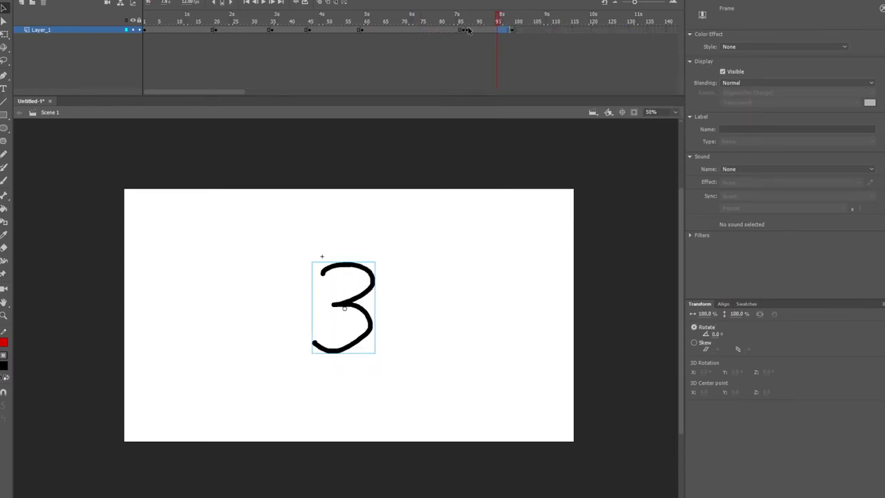
left_click(418, 29)
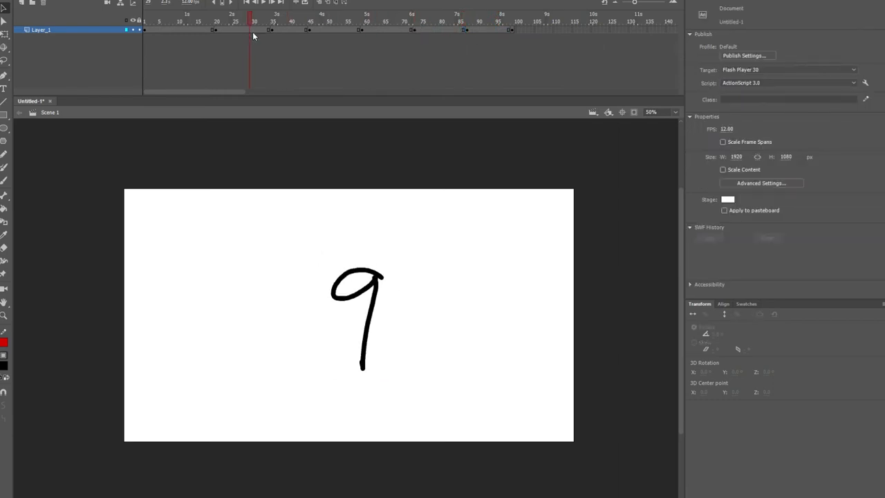
Step: Review the keyframes near frames 19 to 58 and adjust the numbers instance near frame 58
left_click(213, 17)
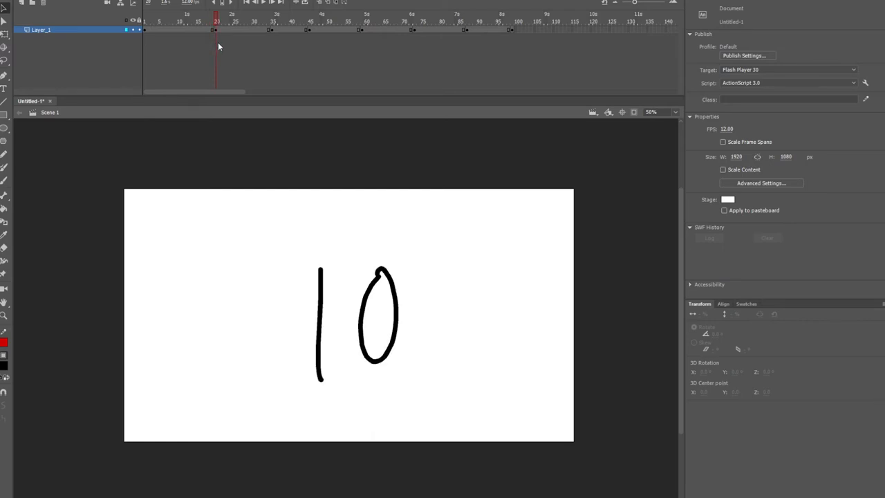
left_click(269, 22)
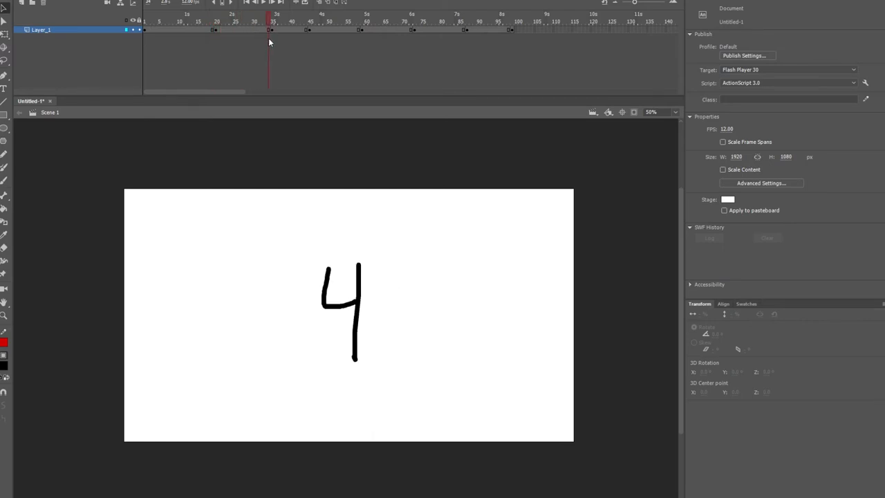
left_click(290, 21)
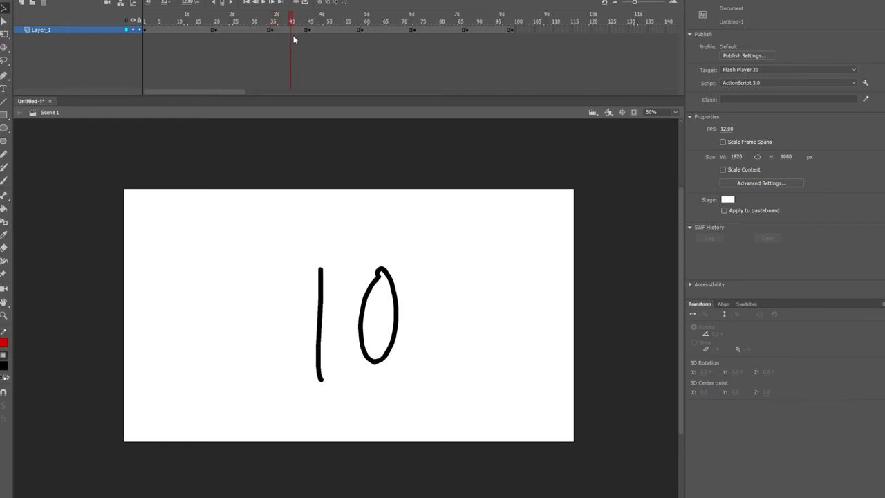
left_click(306, 18)
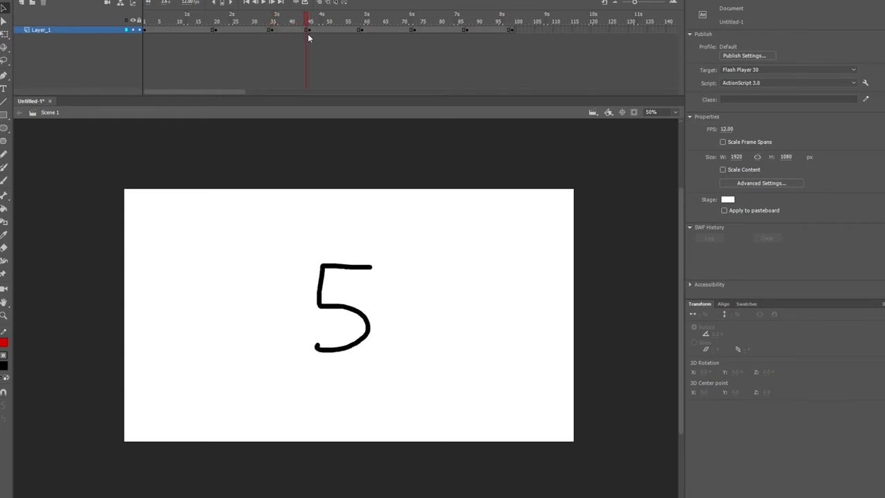
left_click(355, 21)
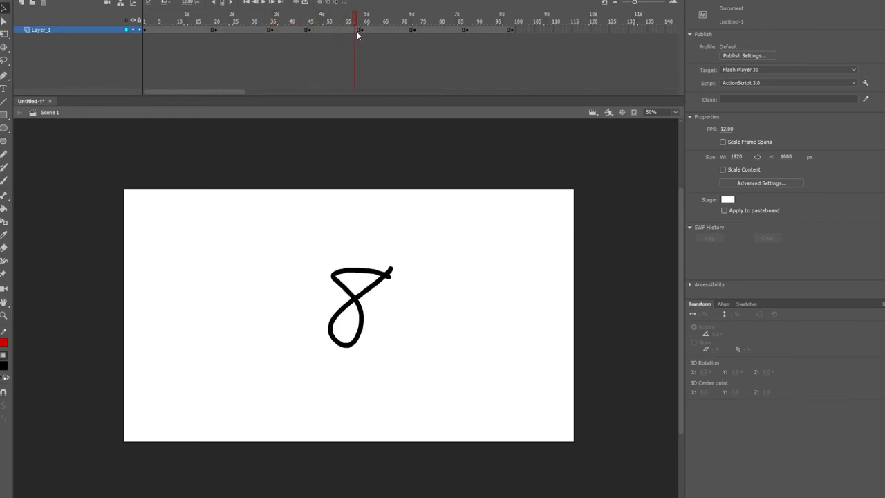
left_click(362, 29)
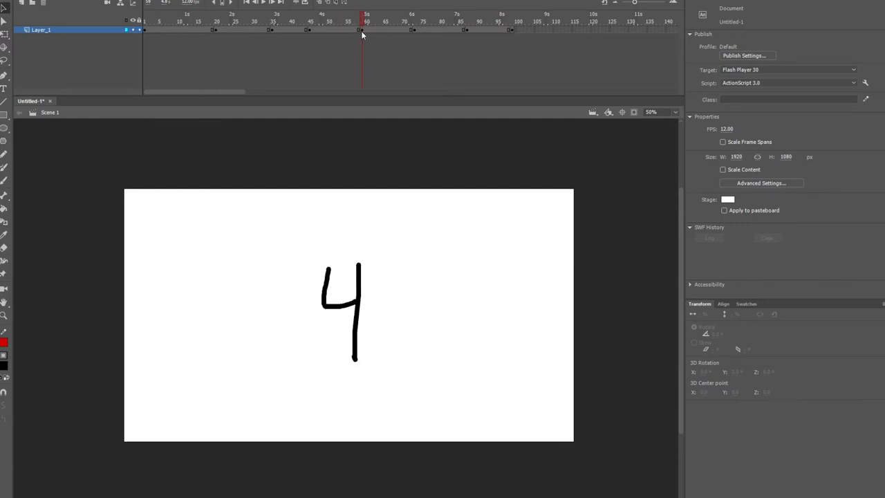
mouse_move(364, 172)
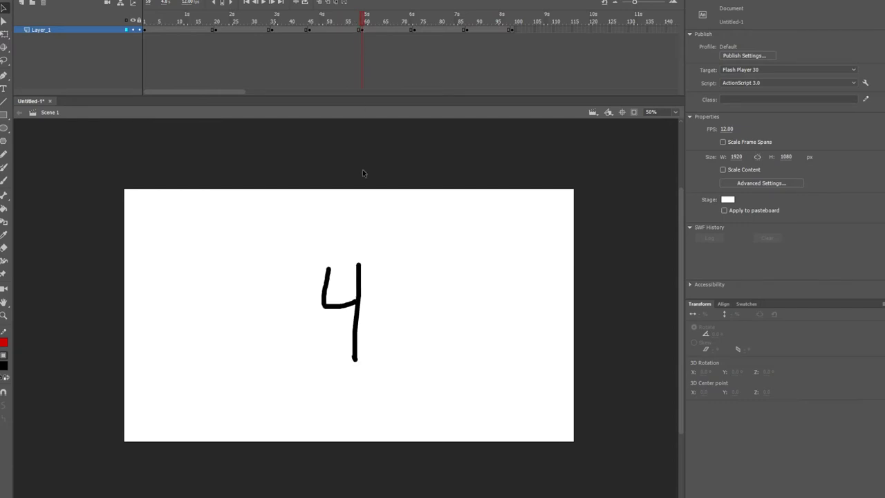
left_click(344, 311)
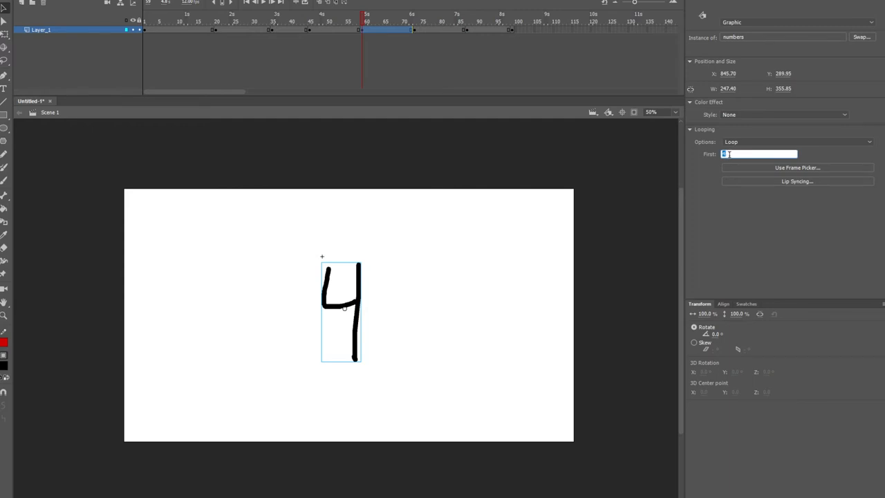
left_click(392, 21)
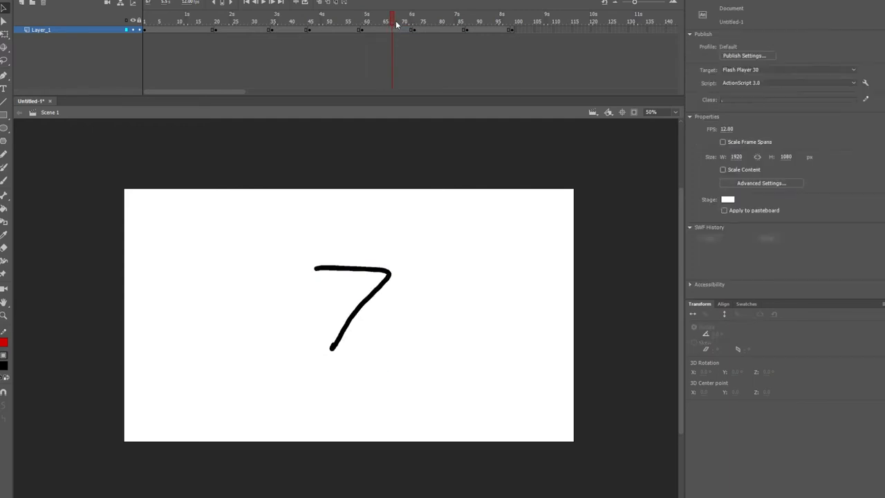
Step: Set new First frames on the keyframes near frames 72, 86 and 98 so the one near 86 shows 7
left_click(415, 17)
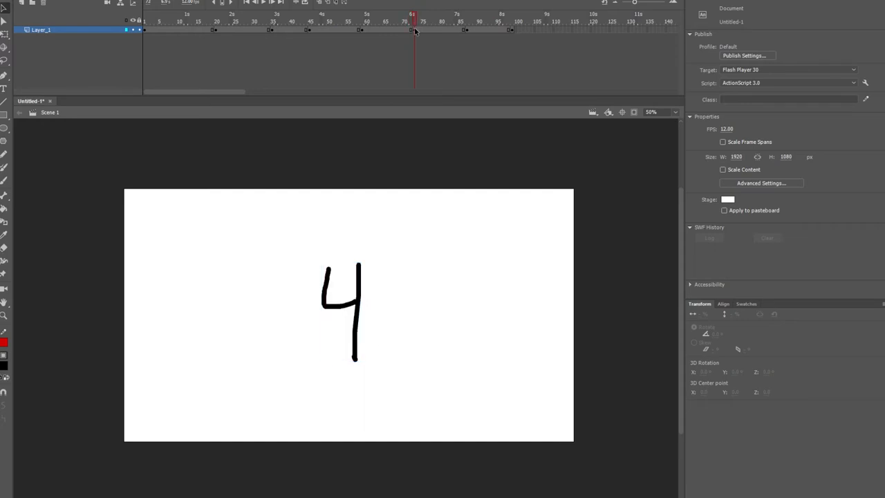
left_click(340, 311)
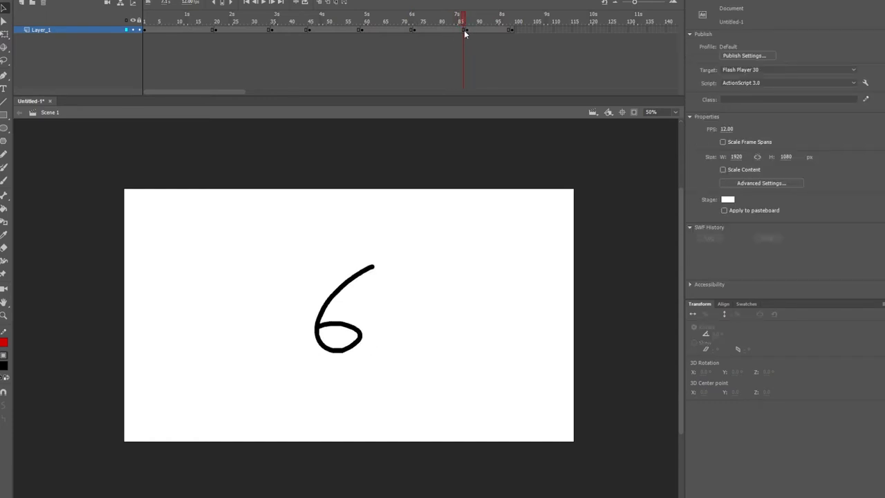
left_click(467, 14)
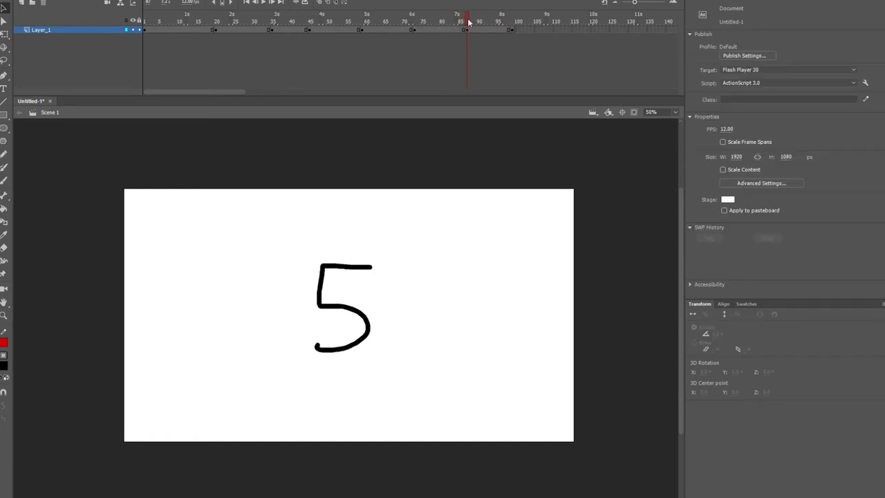
left_click(344, 308)
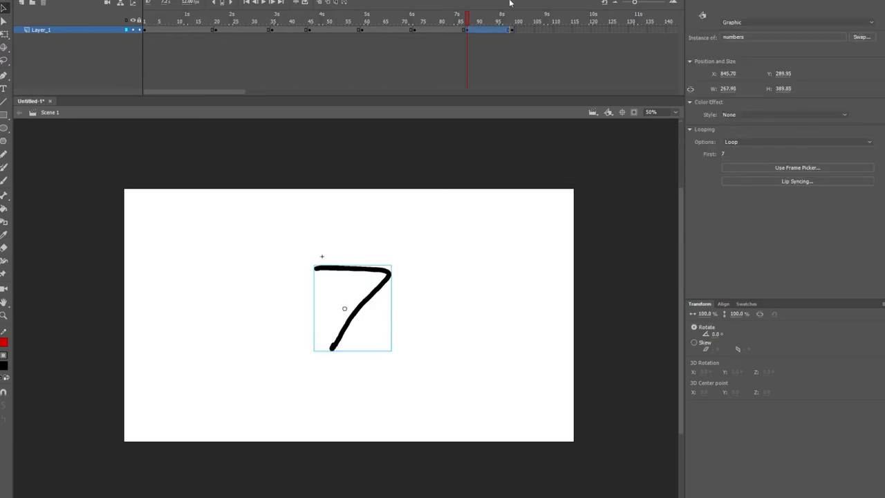
left_click(512, 21)
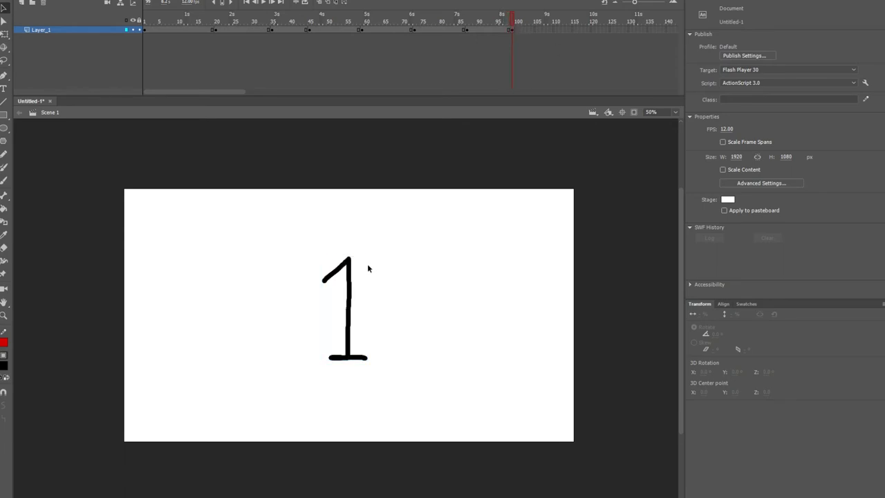
left_click(345, 307)
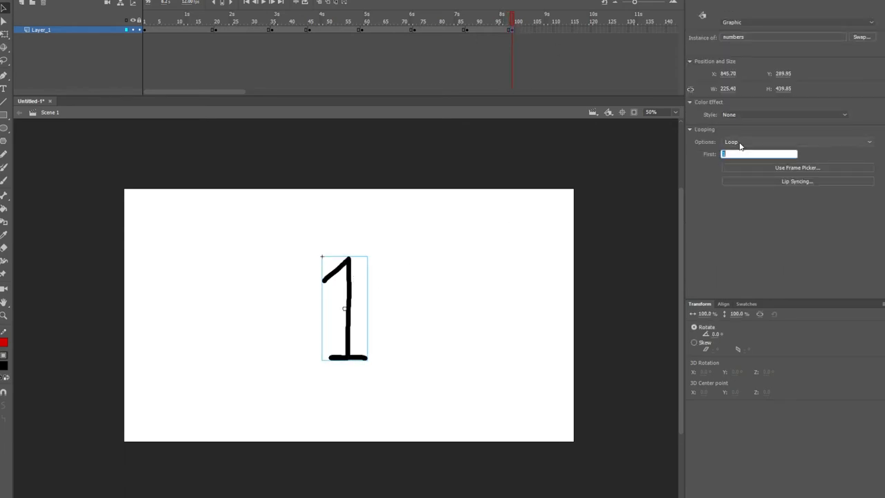
left_click(477, 30)
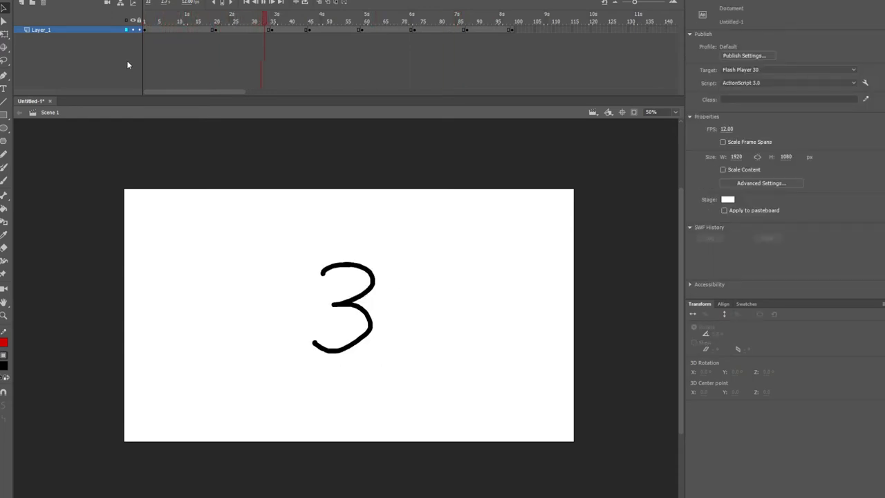
Step: Scrub to frames 52 and 42, then open the numbers symbol for editing
left_click(335, 17)
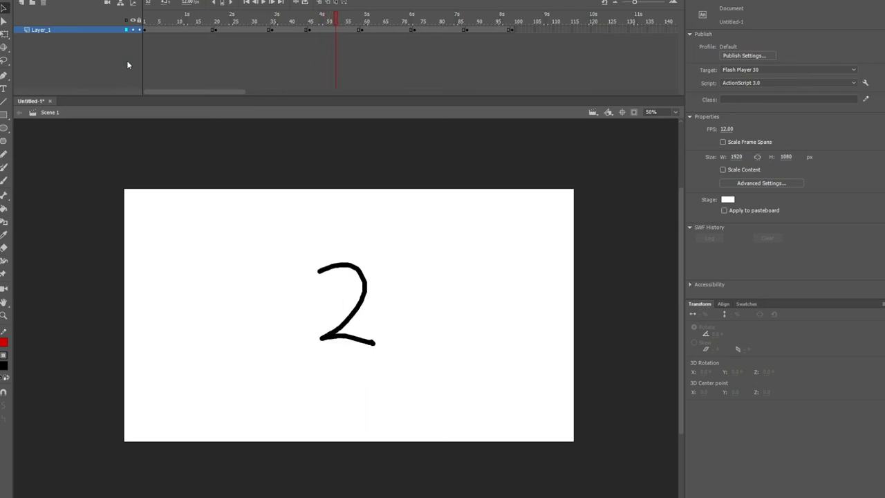
left_click(299, 21)
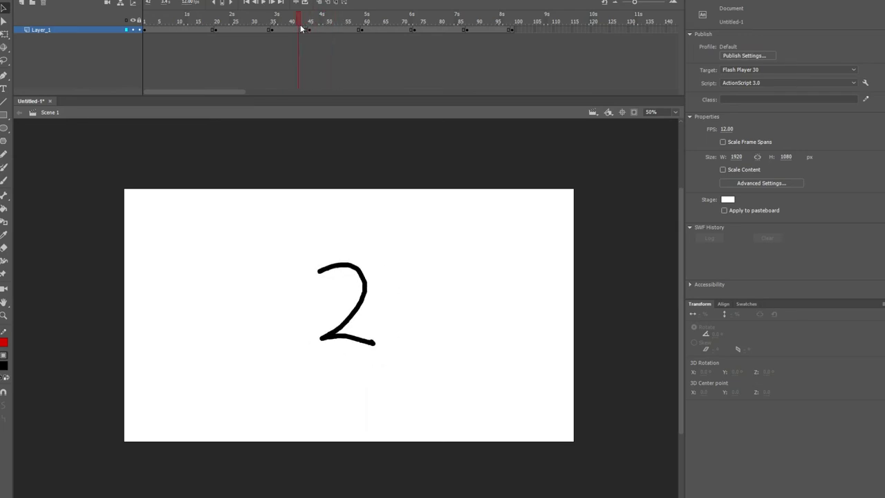
mouse_move(358, 313)
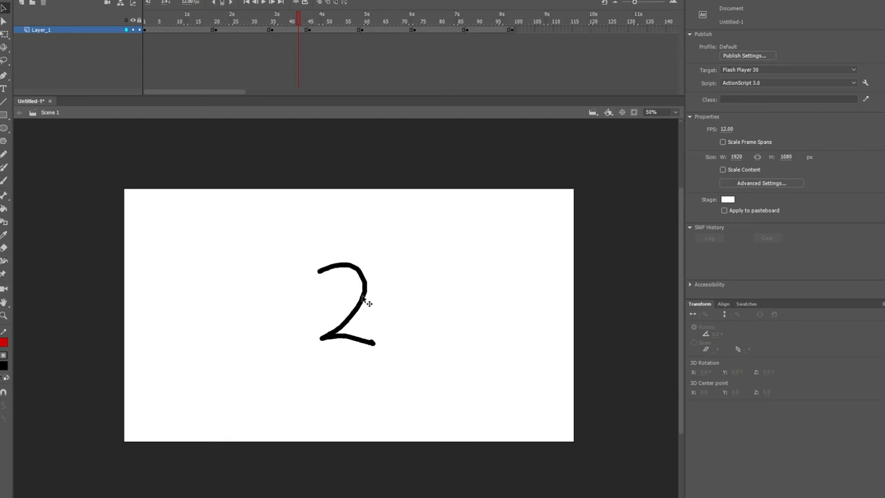
left_click(345, 304)
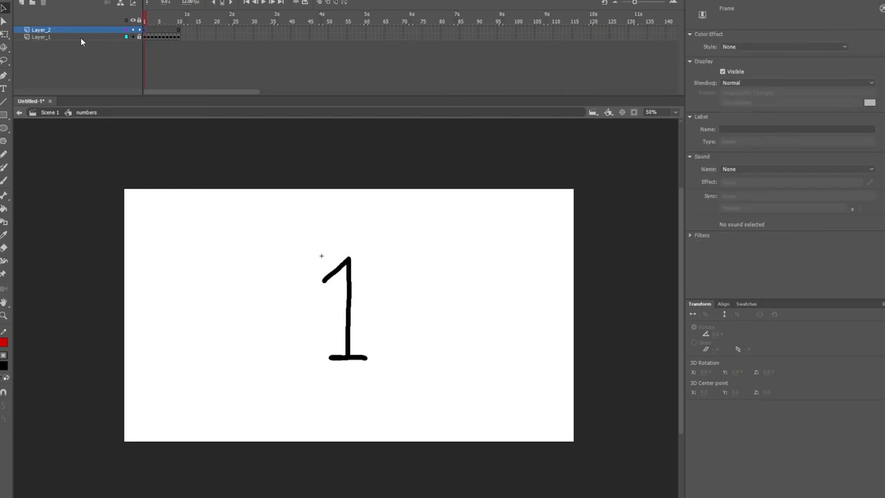
Step: Exit the numbers symbol back to the Scene 1 main timeline
left_click(40, 37)
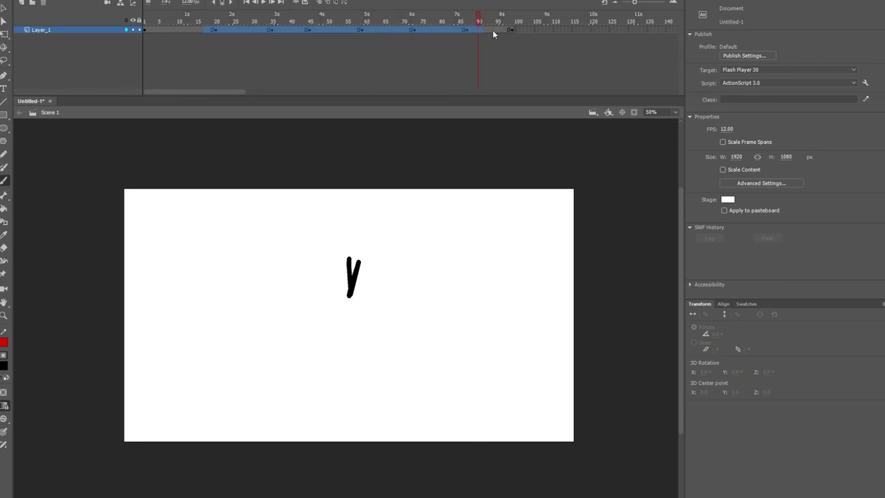
left_click(298, 21)
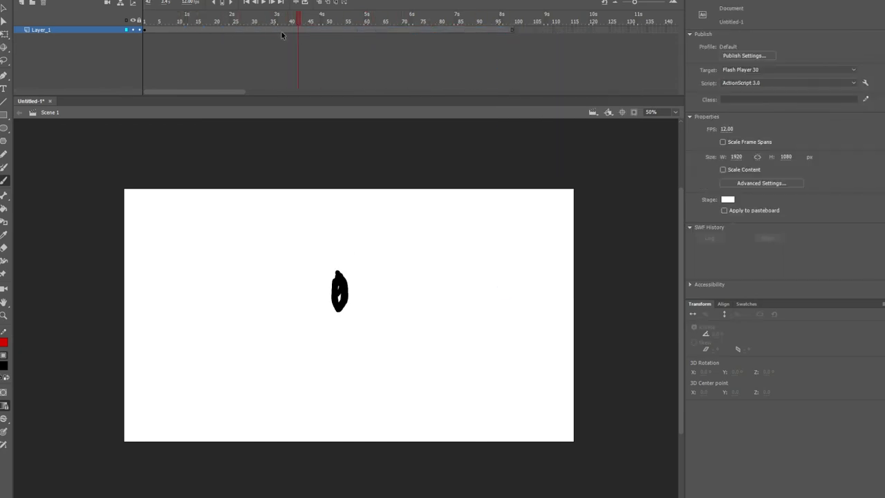
left_click(339, 291)
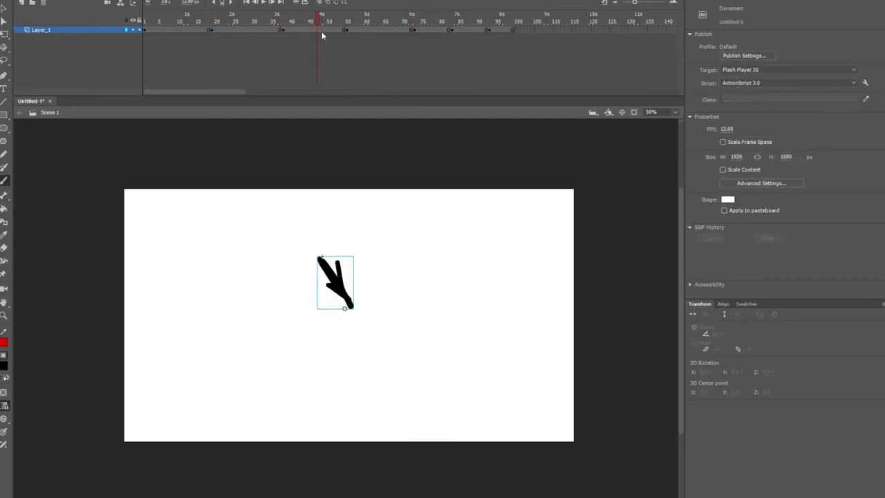
left_click(347, 22)
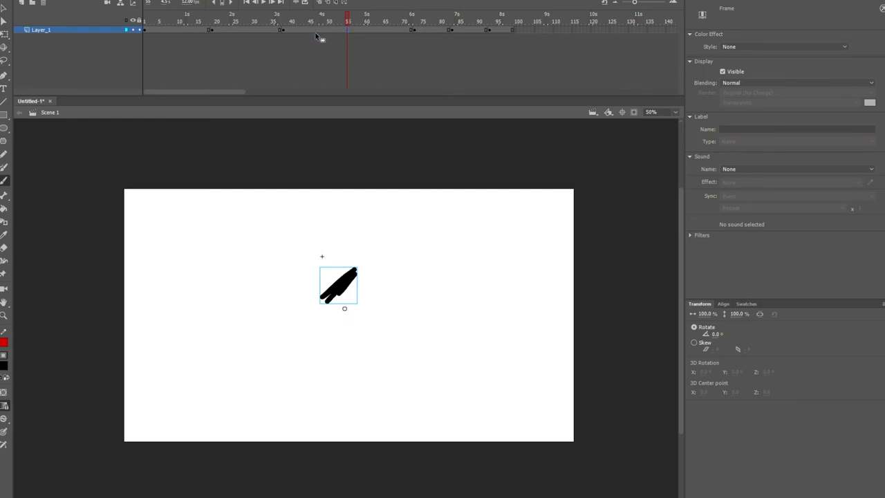
left_click(395, 21)
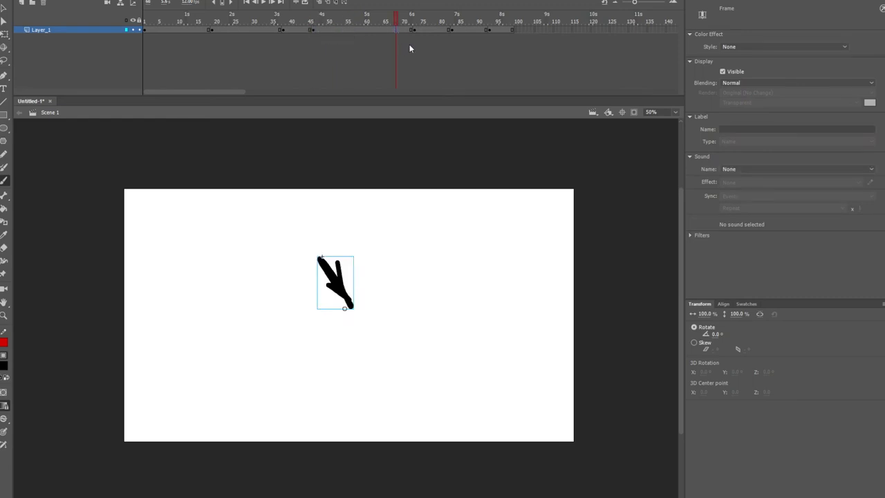
left_click(513, 29)
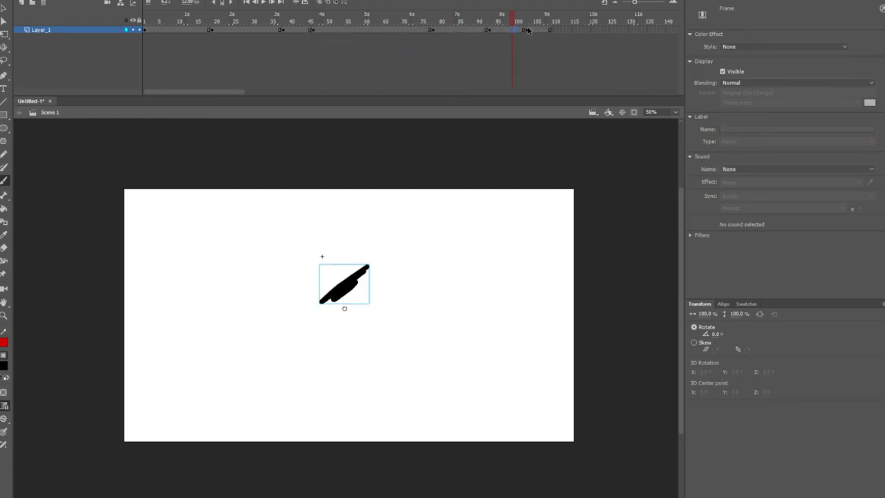
left_click(575, 29)
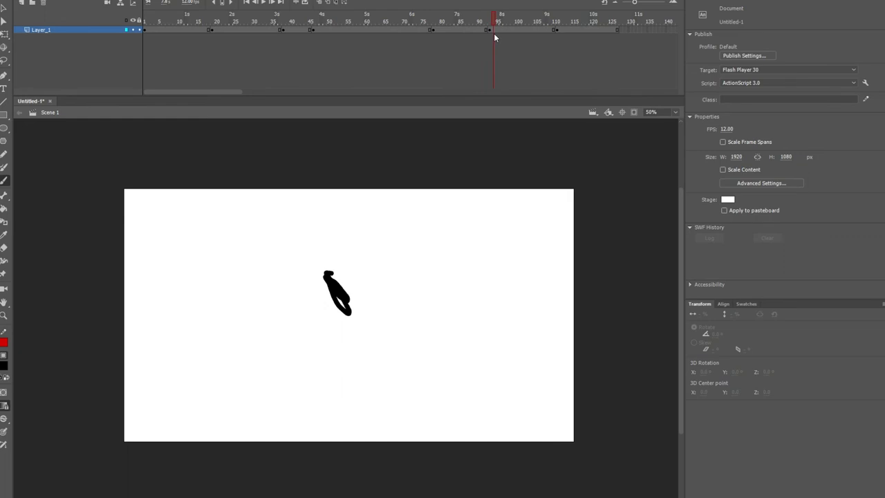
left_click(350, 16)
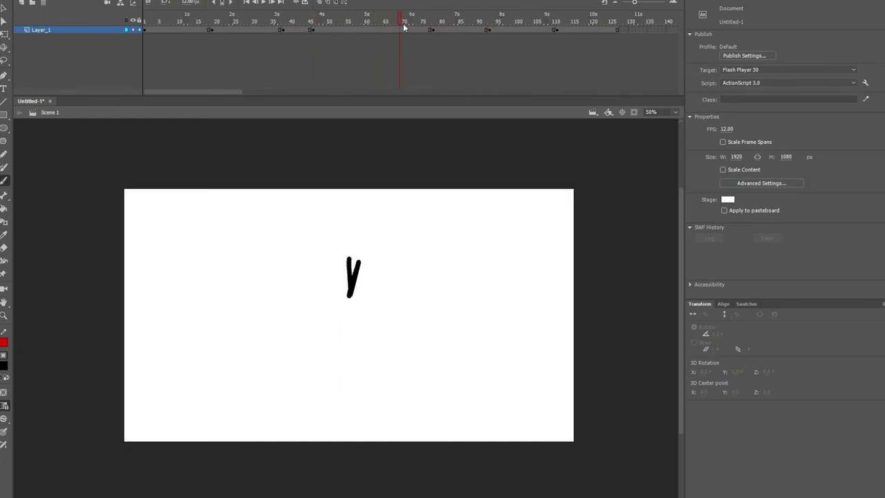
left_click(312, 22)
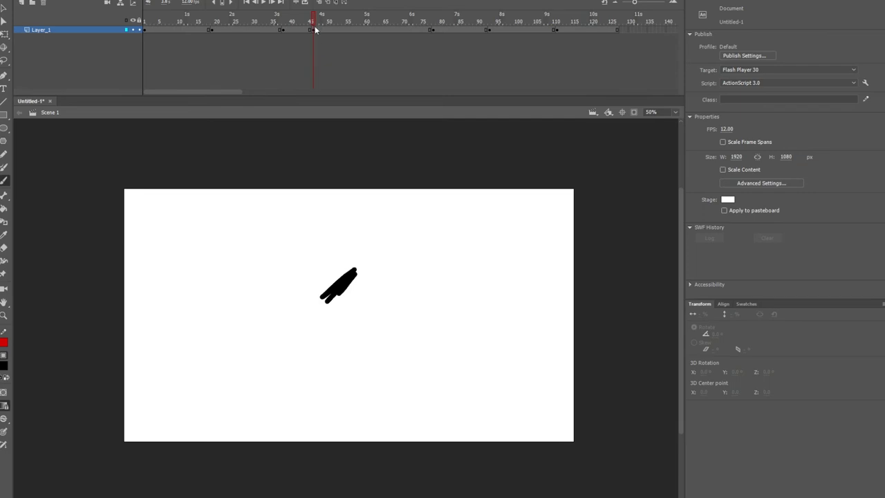
mouse_move(400, 252)
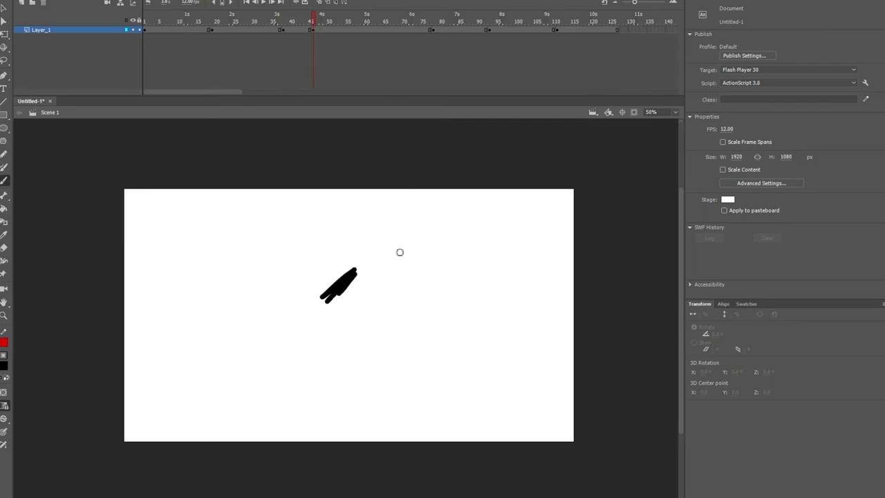
mouse_move(423, 197)
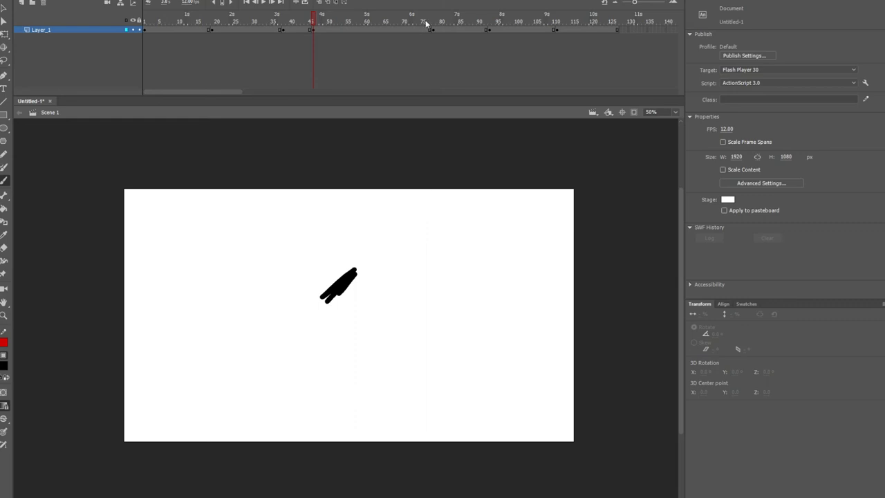
left_click(428, 20)
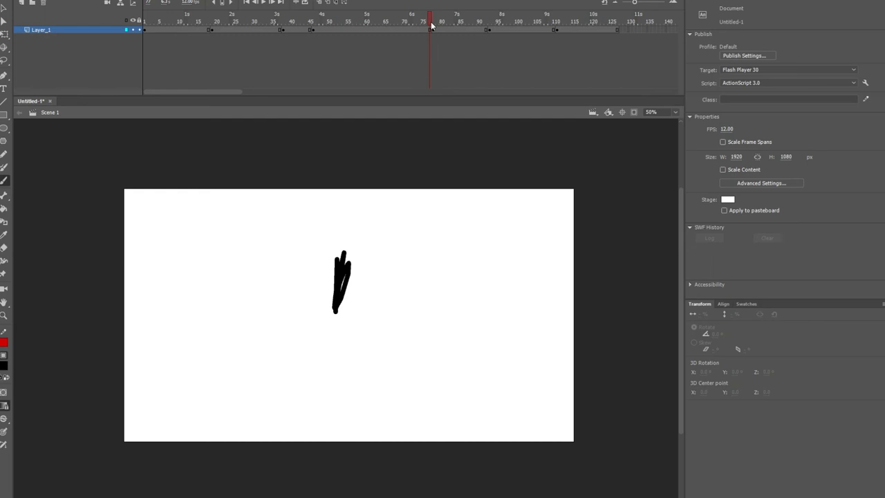
left_click(342, 280)
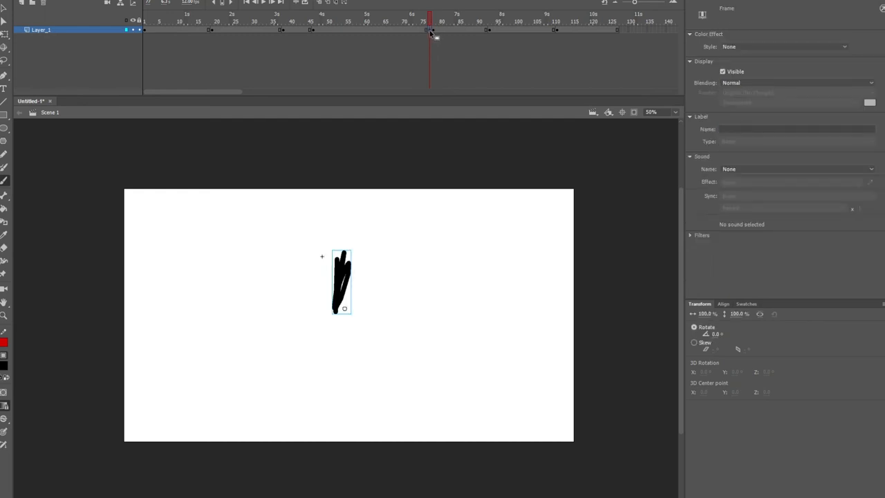
left_click(342, 276)
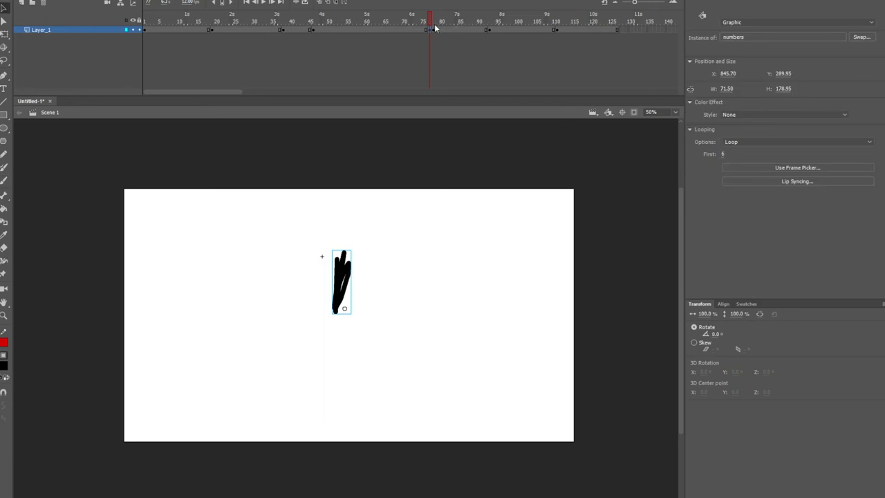
left_click(433, 17)
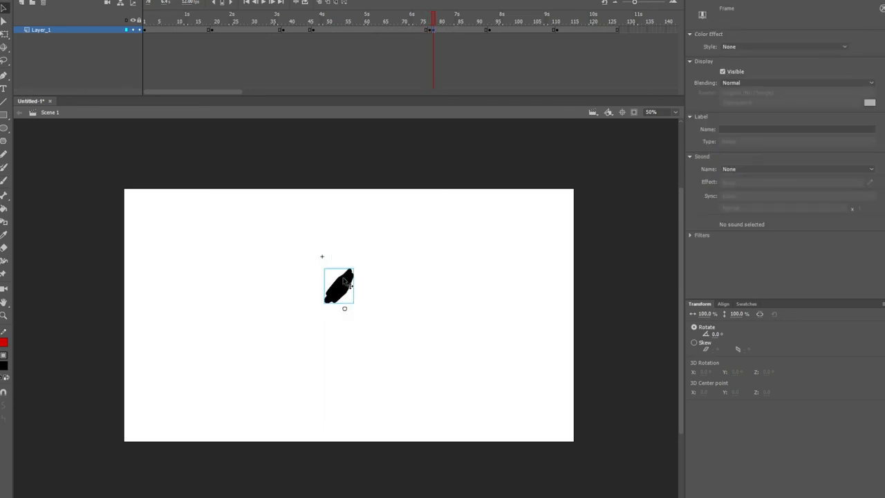
left_click(339, 286)
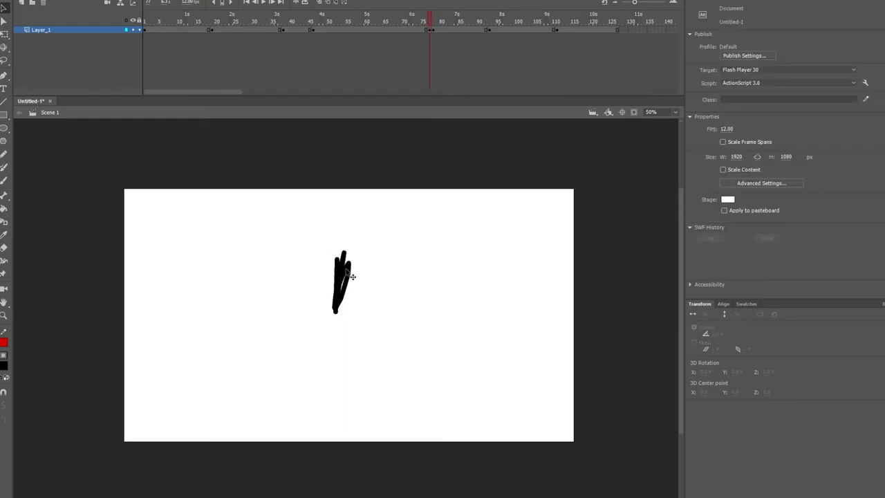
left_click(434, 20)
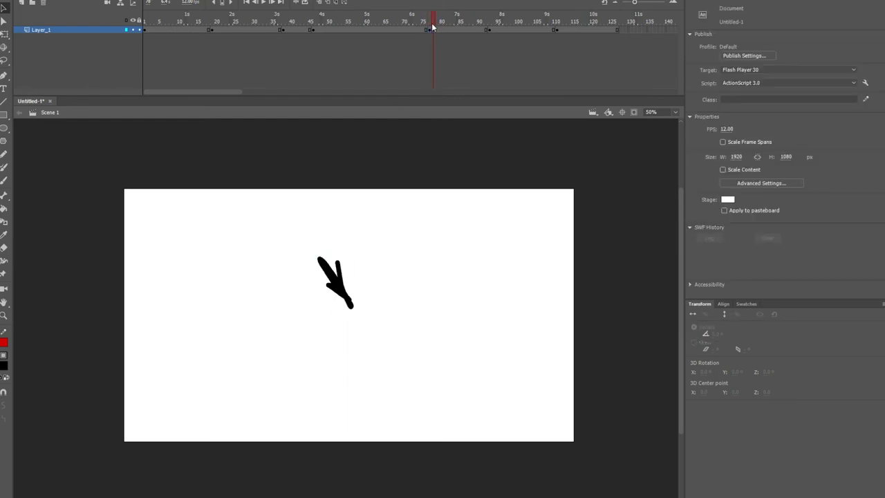
left_click(335, 283)
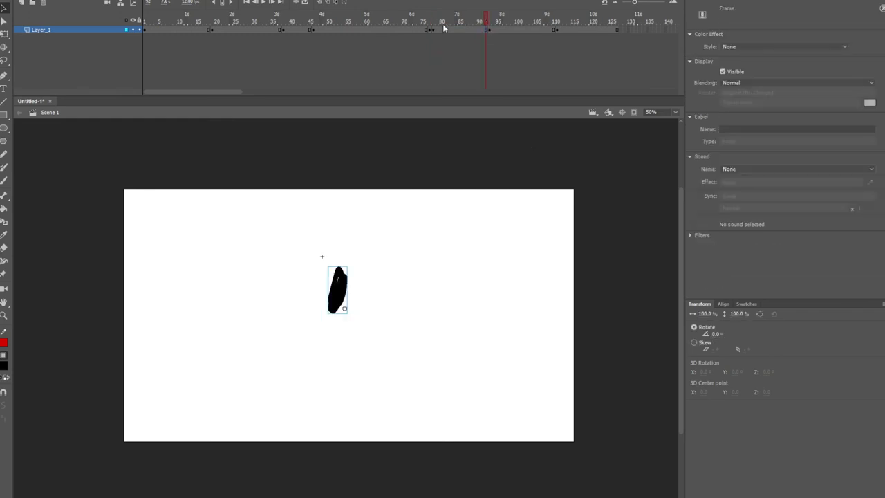
Step: Set the keyframe near frame 92 to Looping First 2, then return to the Scene 1 main timeline
right_click(429, 18)
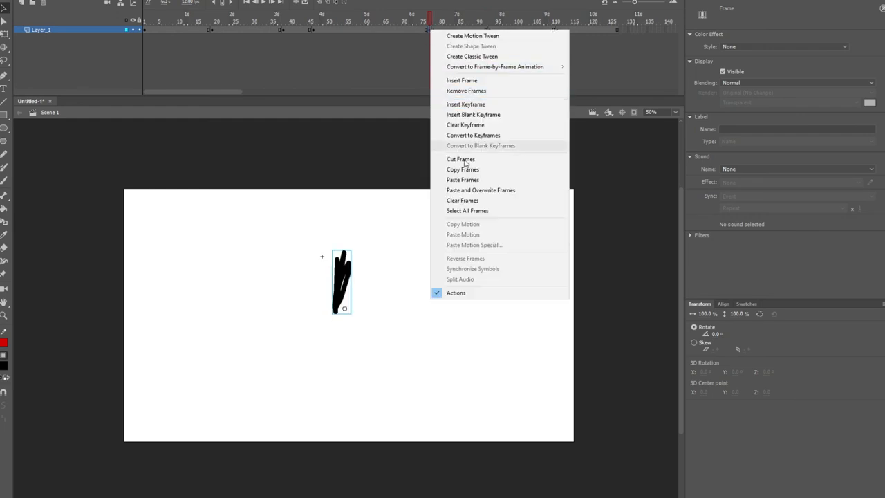
left_click(456, 23)
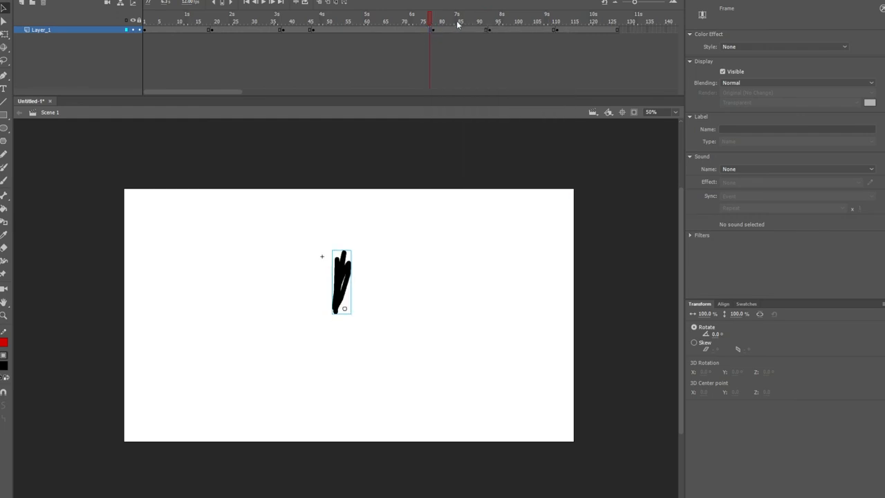
left_click(485, 22)
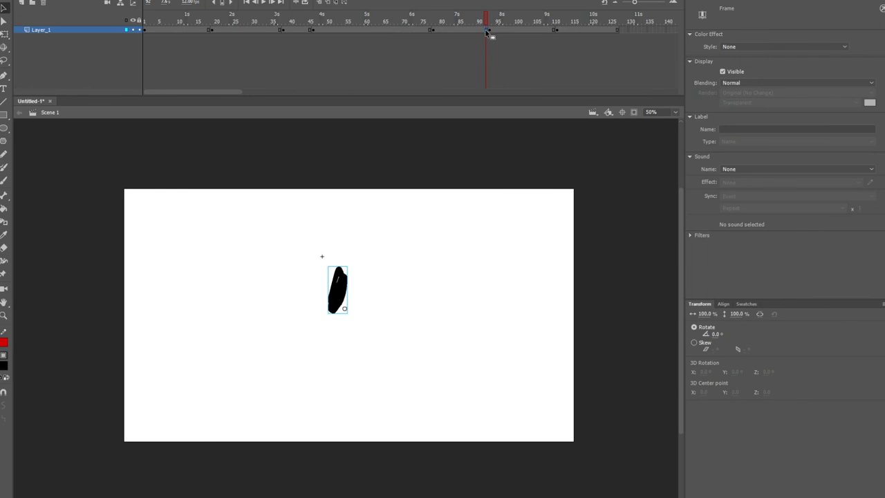
mouse_move(349, 287)
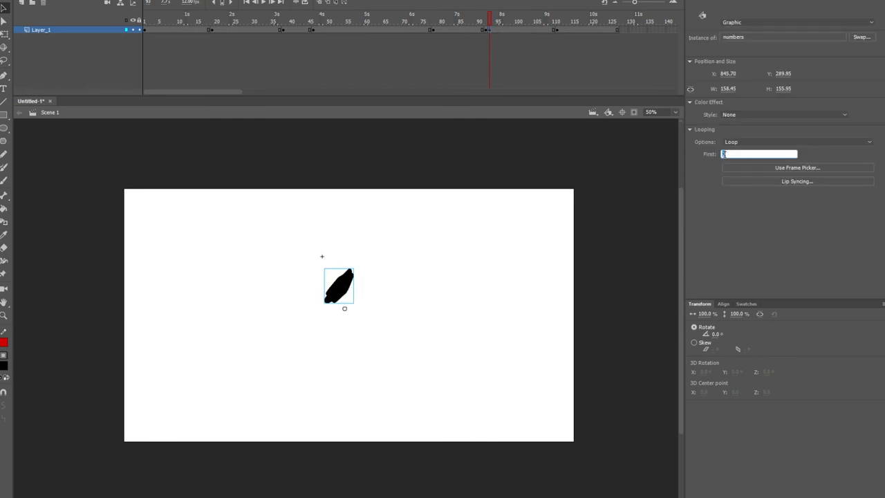
type("2")
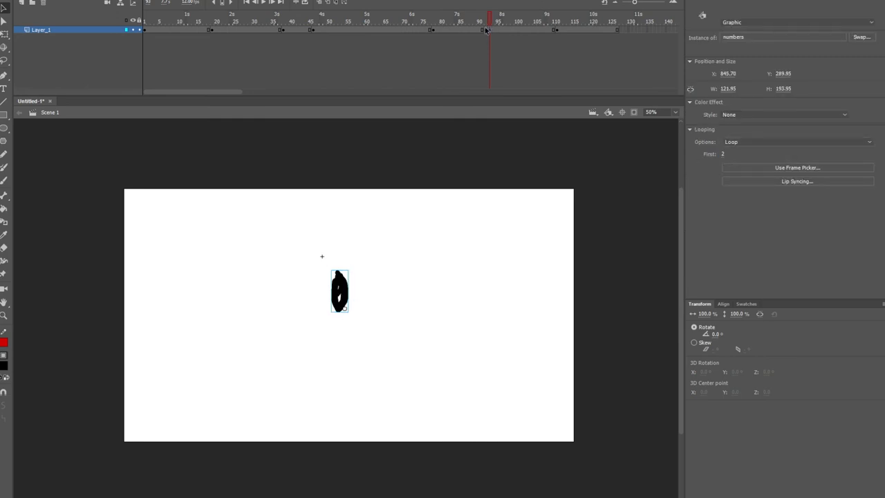
right_click(489, 30)
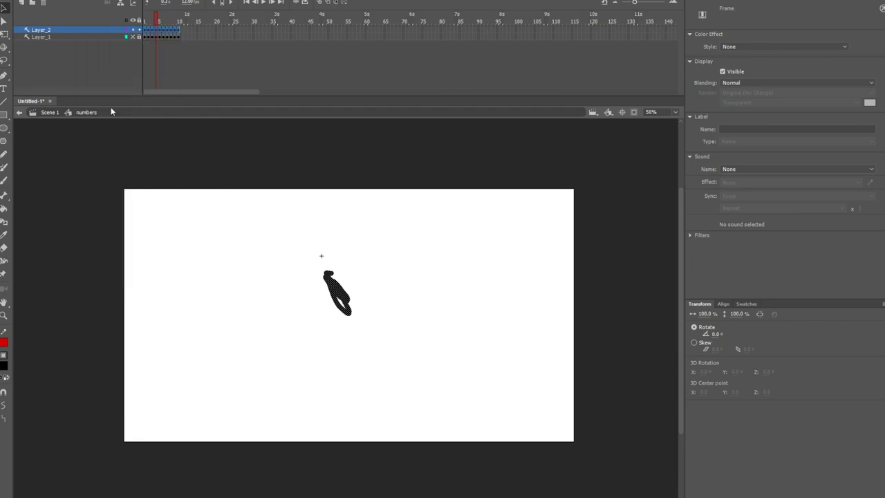
left_click(41, 37)
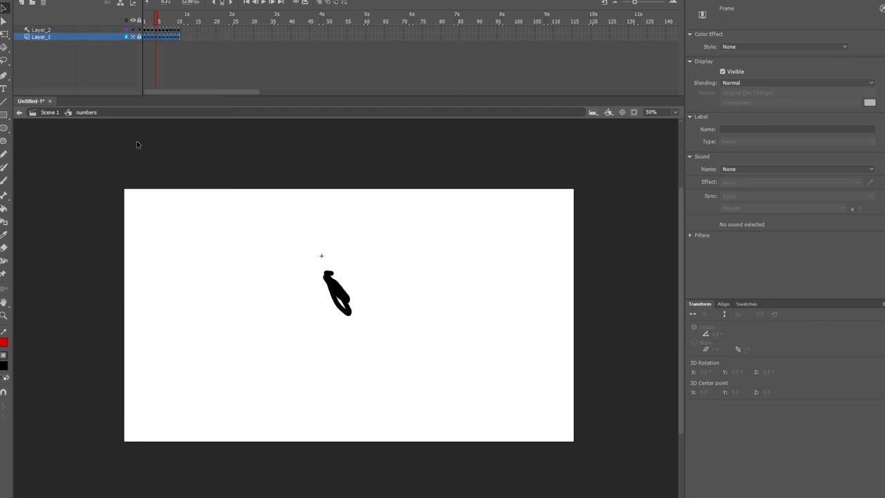
left_click(411, 14)
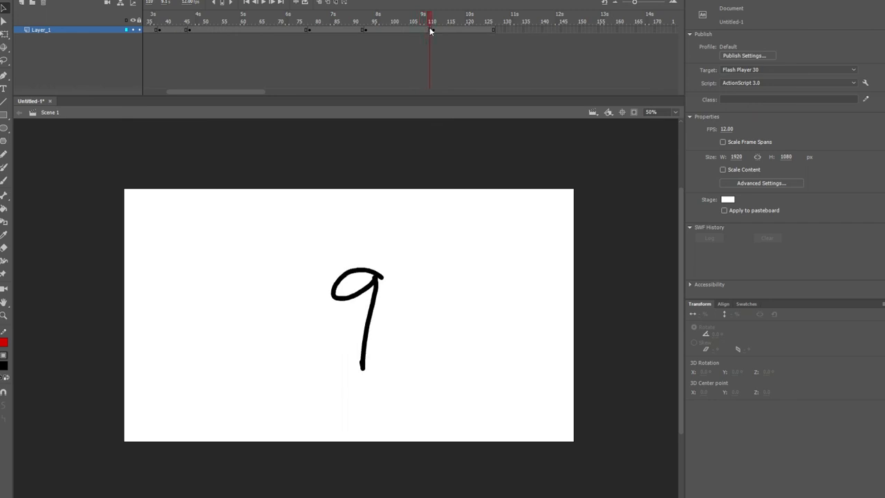
left_click(318, 15)
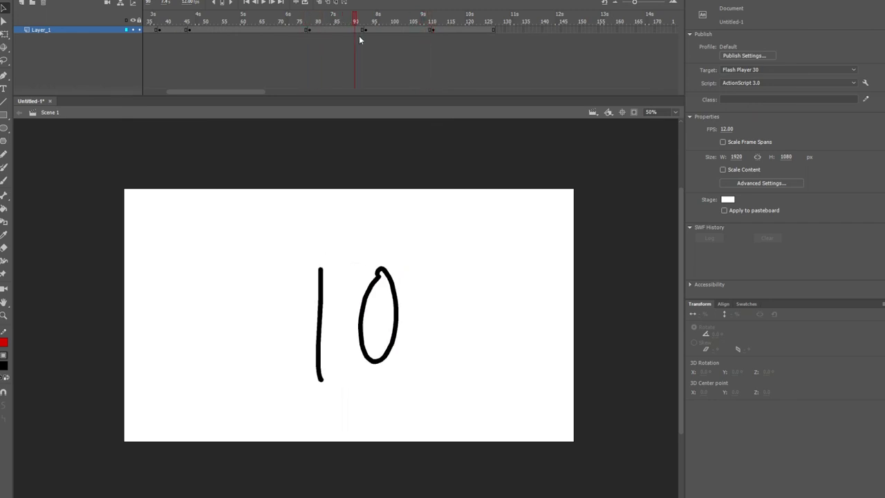
left_click(434, 14)
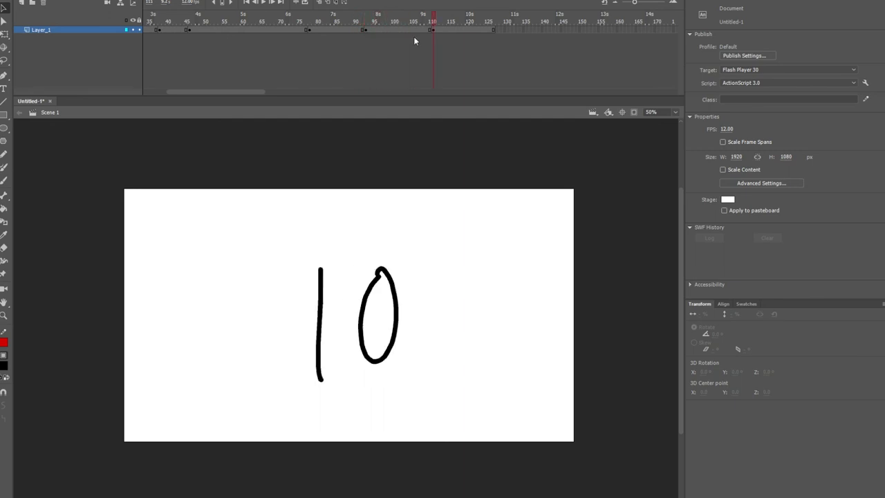
left_click(328, 14)
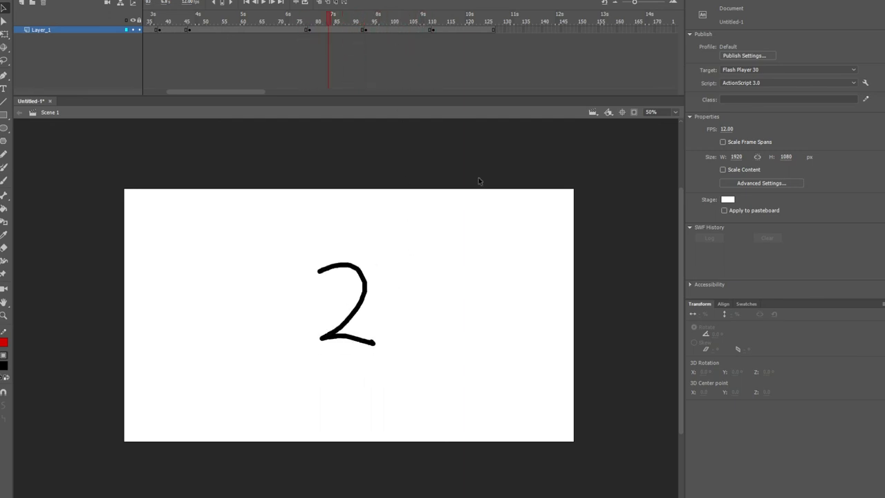
mouse_move(408, 245)
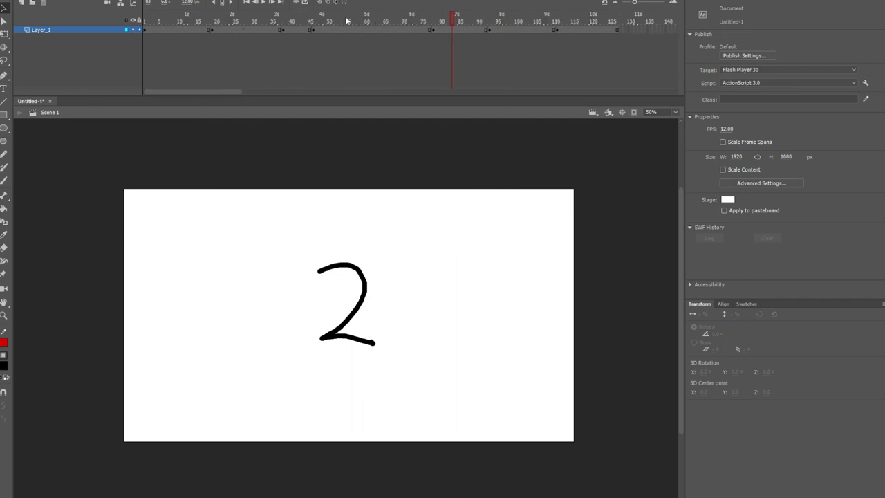
mouse_move(407, 33)
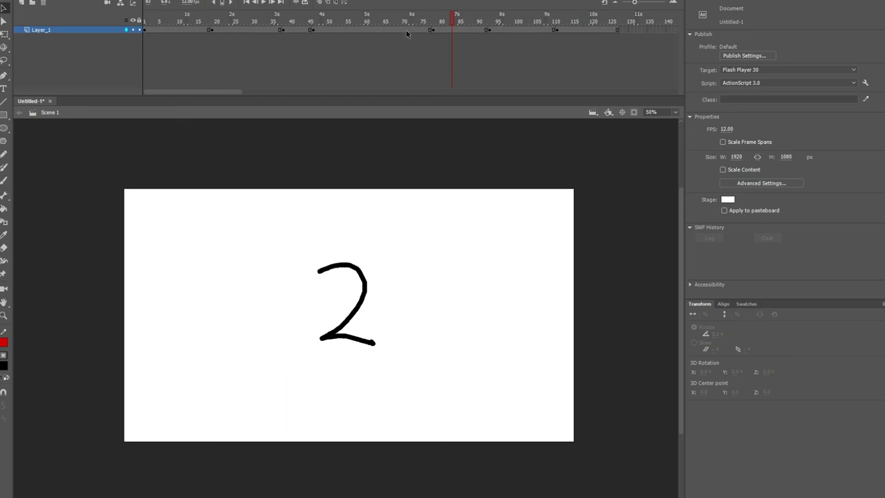
mouse_move(412, 115)
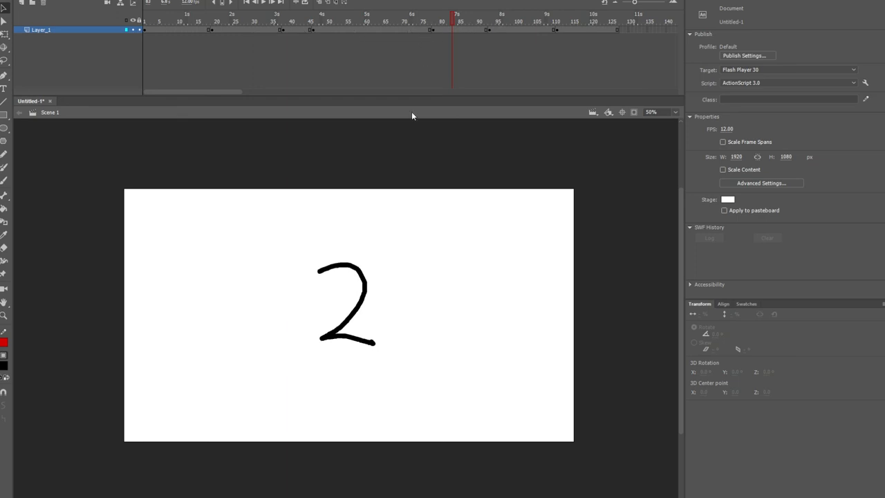